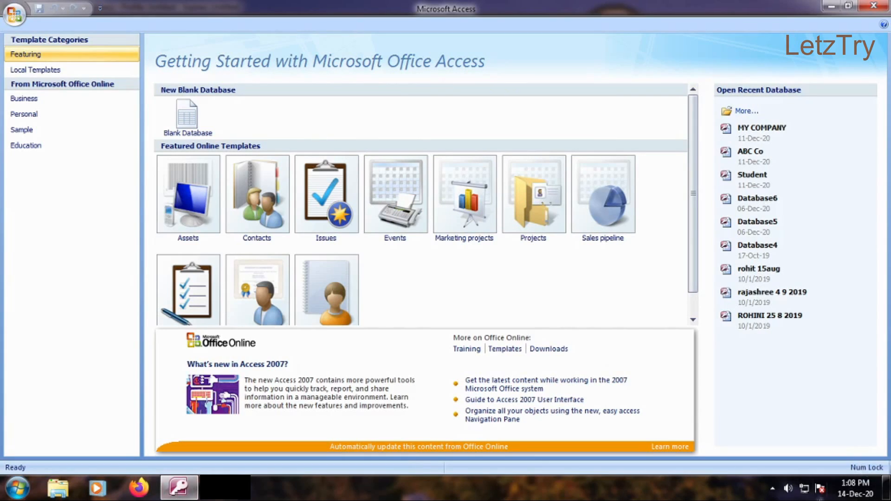
pyautogui.moveTo(585, 316)
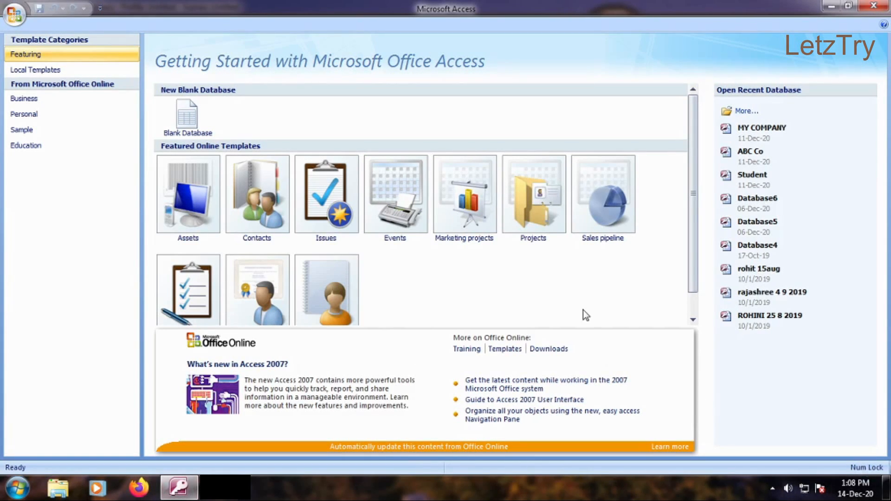
pyautogui.moveTo(750, 138)
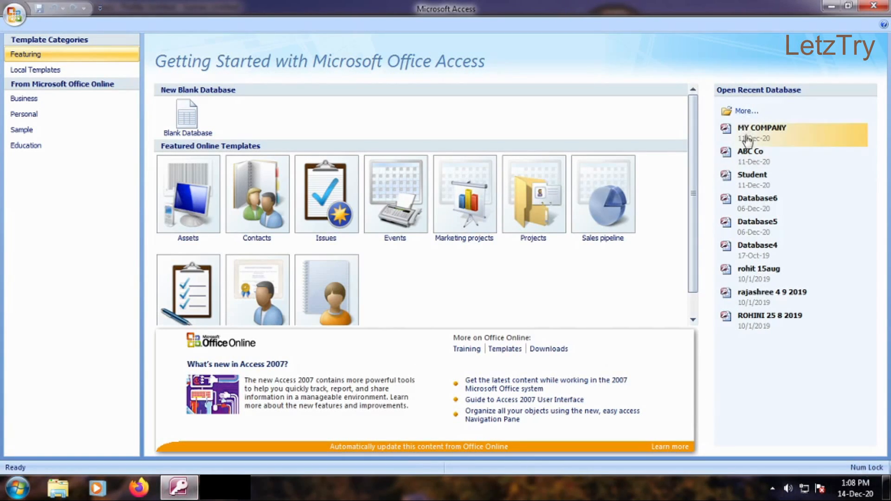
pyautogui.moveTo(755, 179)
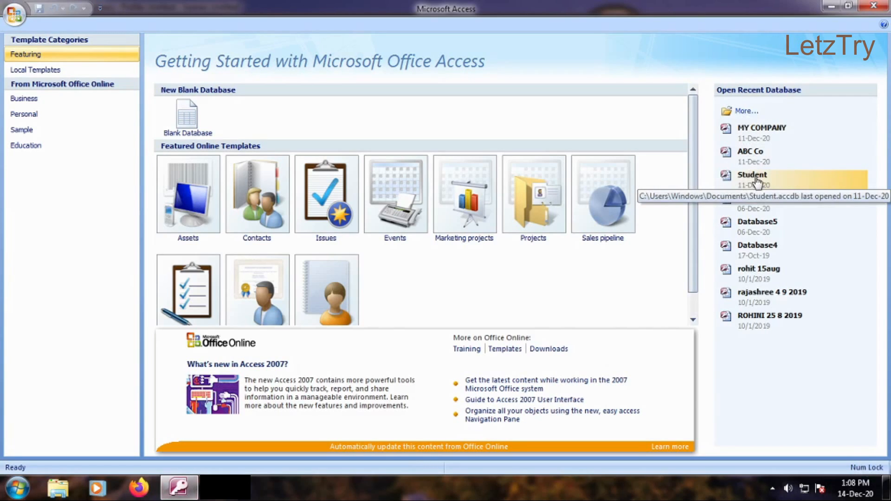
# - Choose the Student database from the Open Recent Database list
pyautogui.click(751, 175)
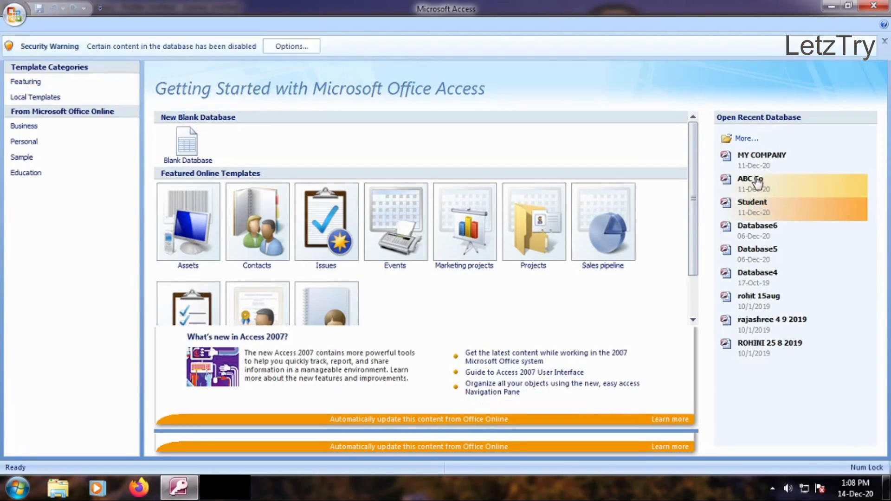
# - Open Student, dismiss its Security Warning bar and show the Create commands
pyautogui.doubleClick(752, 202)
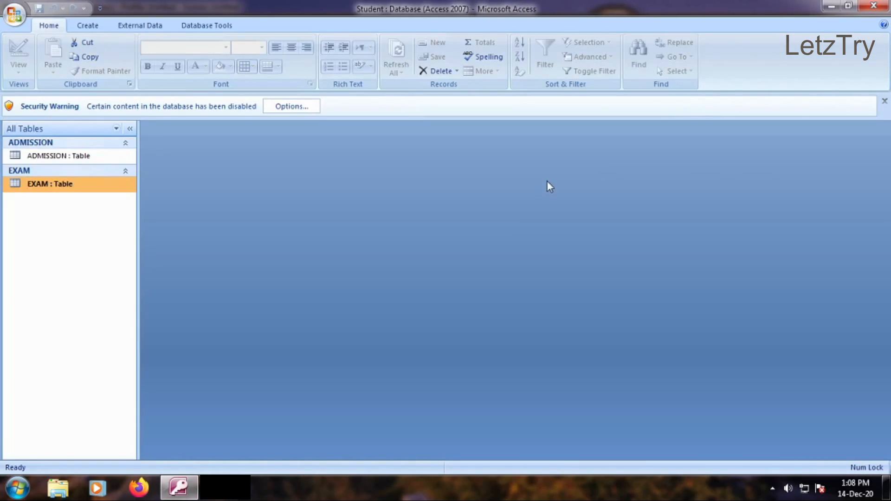
pyautogui.click(885, 101)
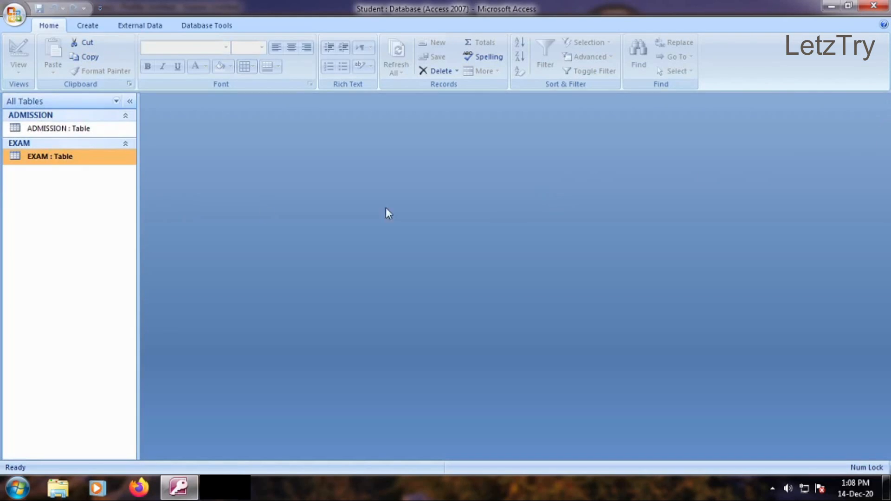
pyautogui.moveTo(95, 187)
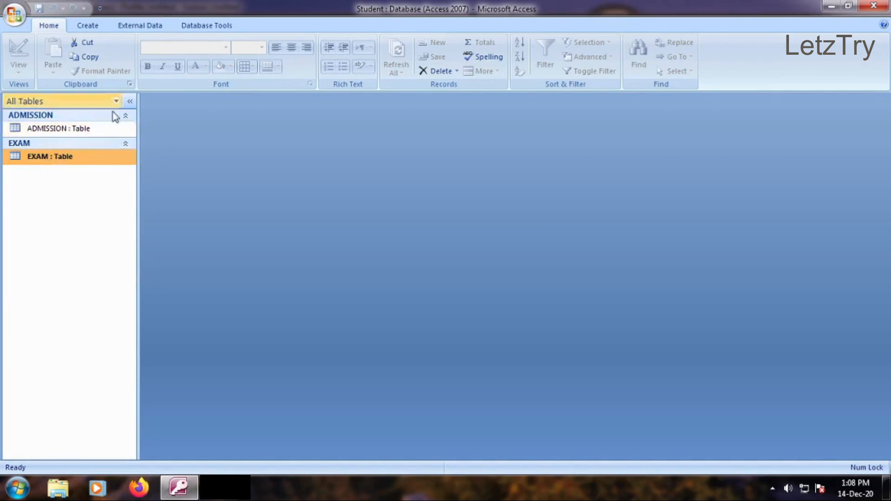
pyautogui.click(88, 25)
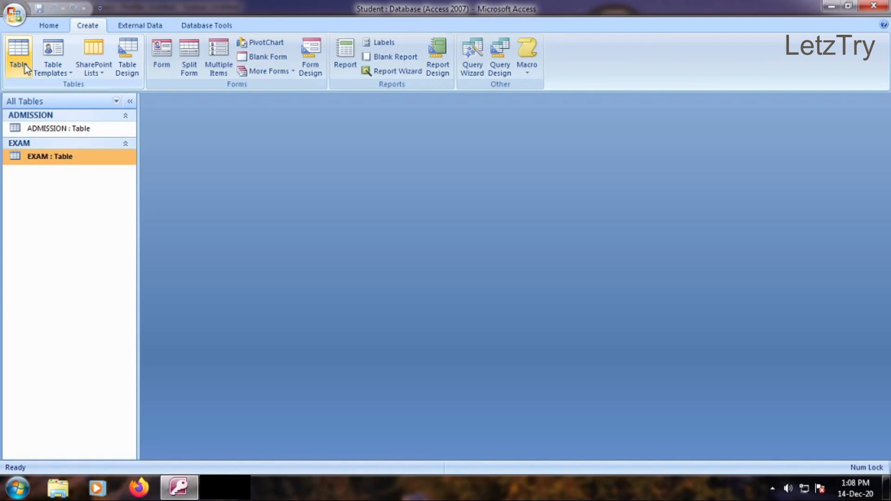
# - Create a blank table with fields C_ID, CLASS_NAME, CR_NAME, STRENGTH and start record C01
pyautogui.click(20, 56)
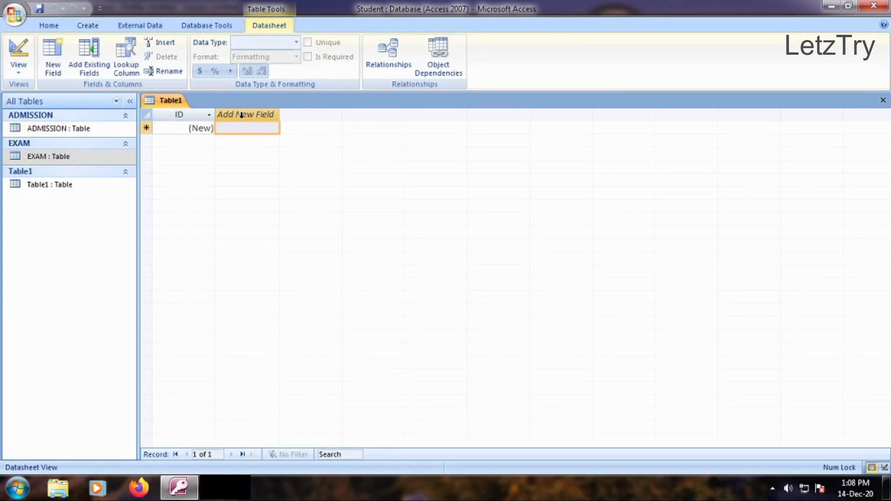
pyautogui.click(246, 115)
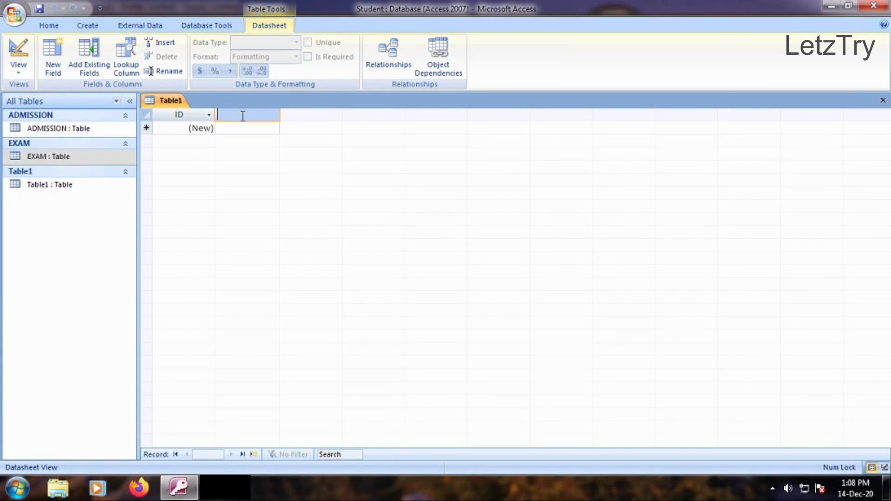
pyautogui.write('C_ID')
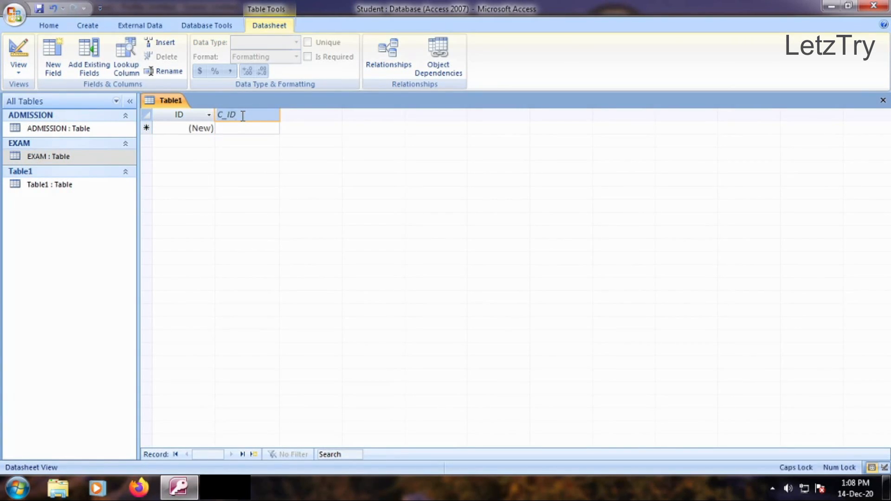
pyautogui.write('CLASS_NAM')
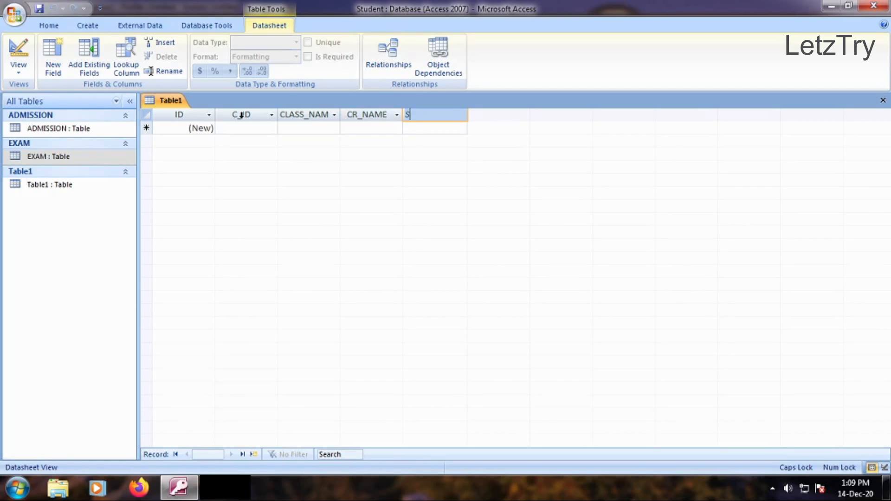
pyautogui.write('TRENGTH')
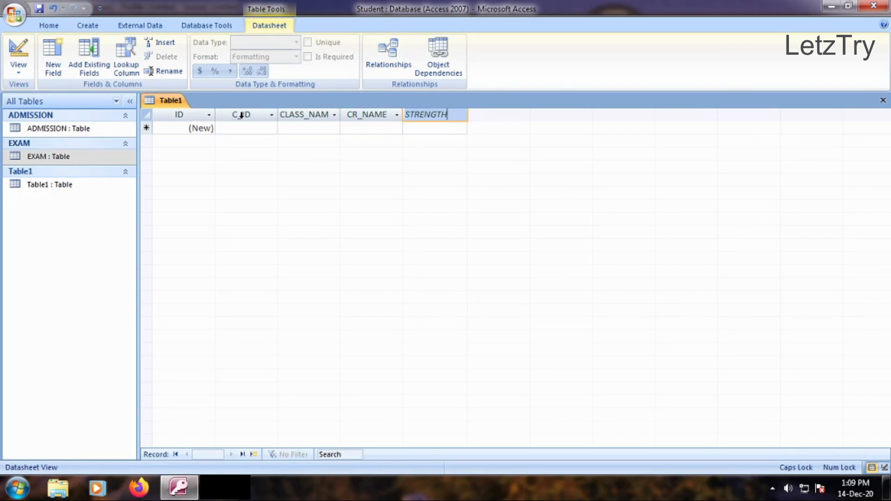
pyautogui.write('C01')
pyautogui.click(308, 127)
pyautogui.write('BCOM I')
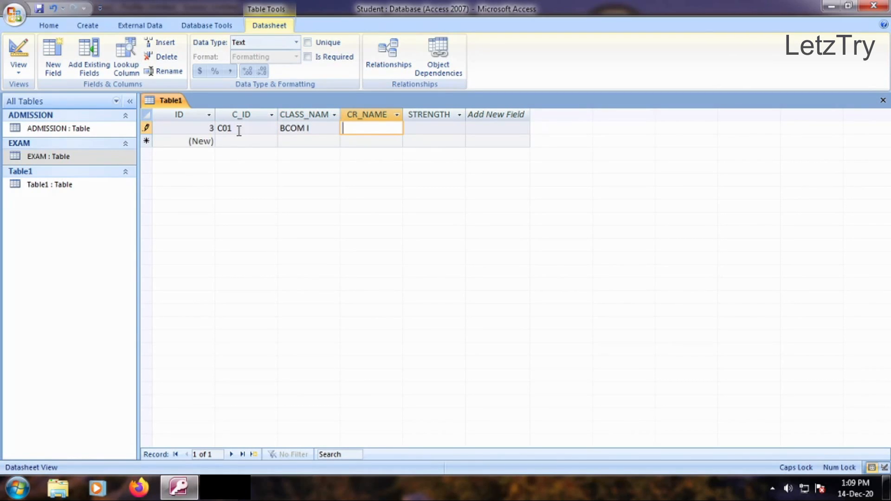
# - Enter class rows C01–C03 (BCOM I–III, reps XYZ/ABC/MNC, strengths 139/111/101) and save
pyautogui.write('XYZ')
pyautogui.click(246, 141)
pyautogui.write('C02')
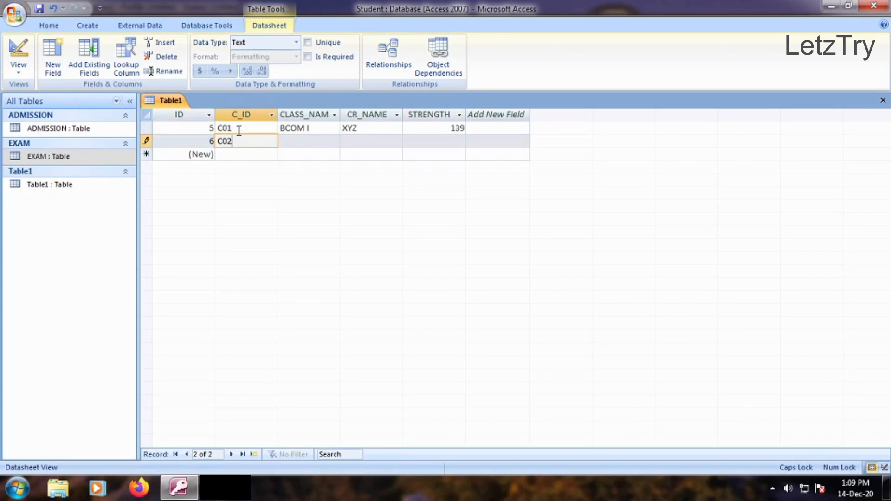
pyautogui.write('BCOM II')
pyautogui.write('101')
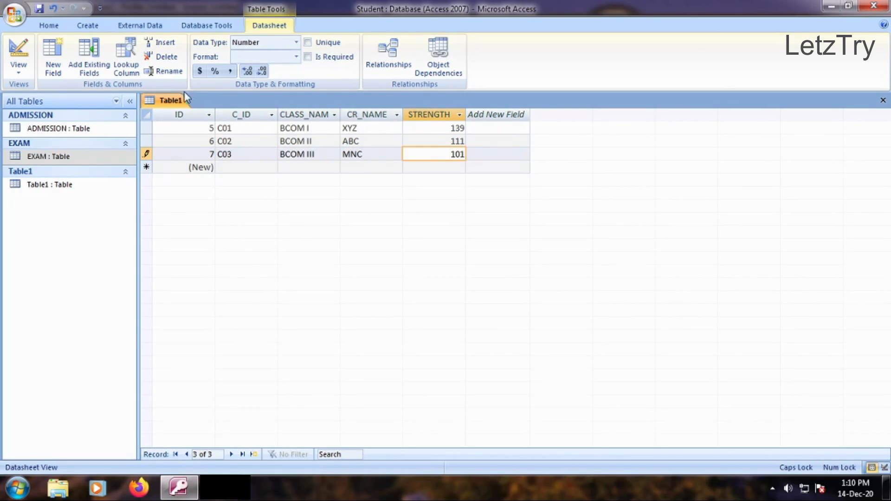
pyautogui.press('ctrl+s')
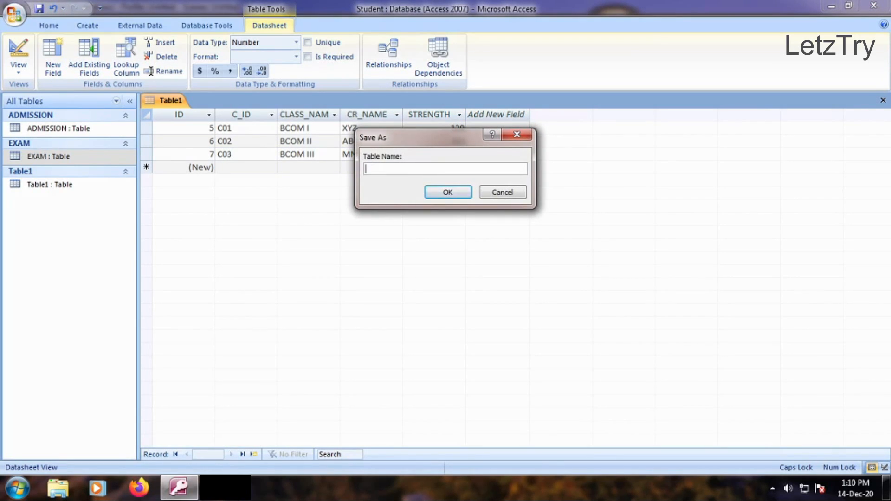
# - Name the new table CLASSES in the Save As dialog
pyautogui.write('CLASSES')
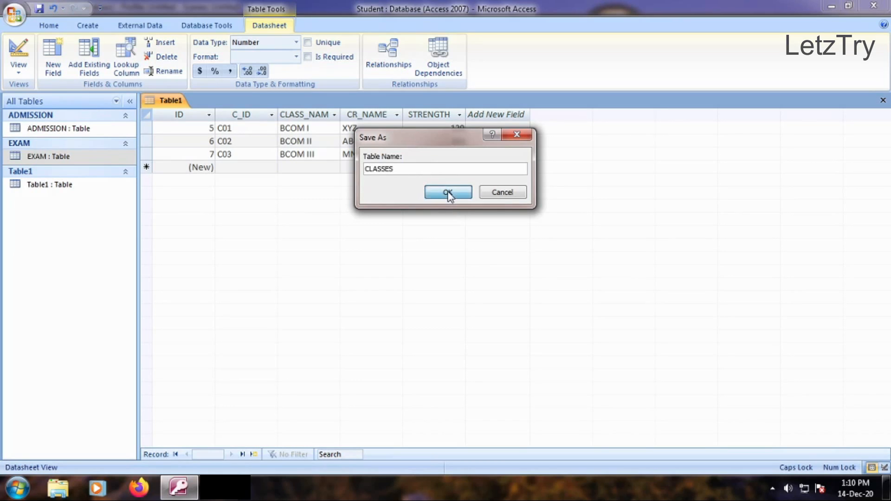
pyautogui.click(448, 192)
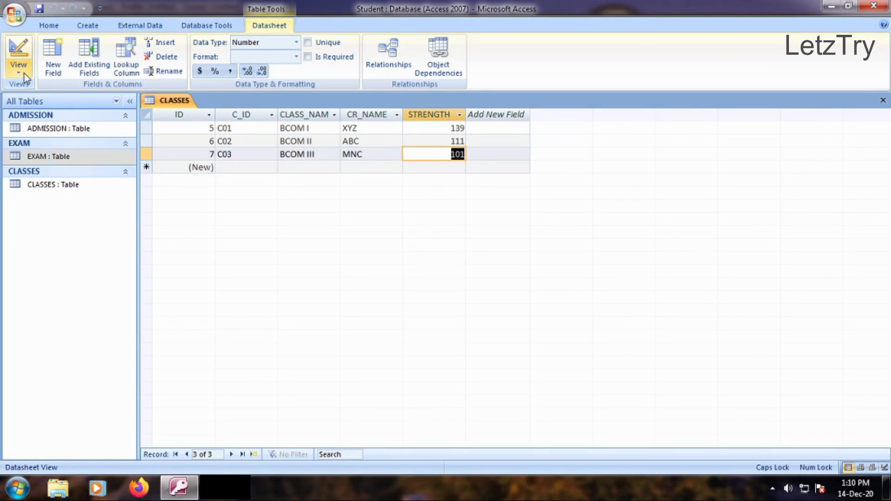
# - In Design View delete the ID field from CLASSES and make C_ID the primary key
pyautogui.click(17, 54)
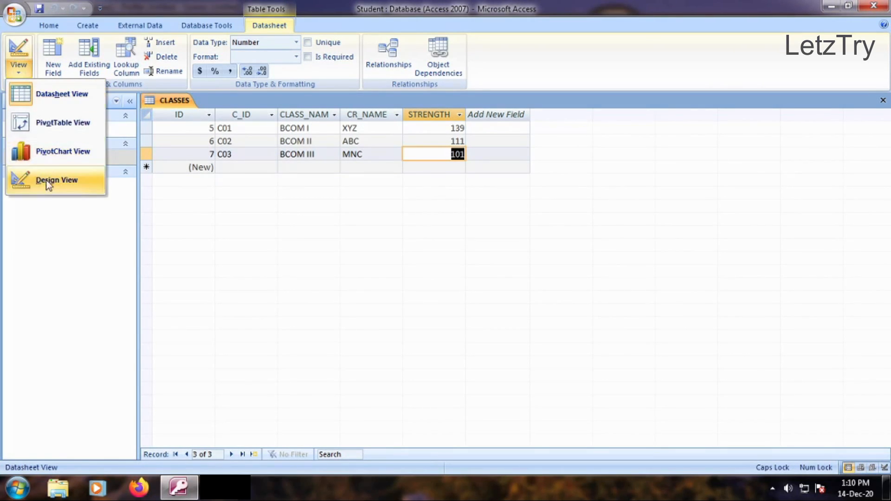
pyautogui.click(55, 180)
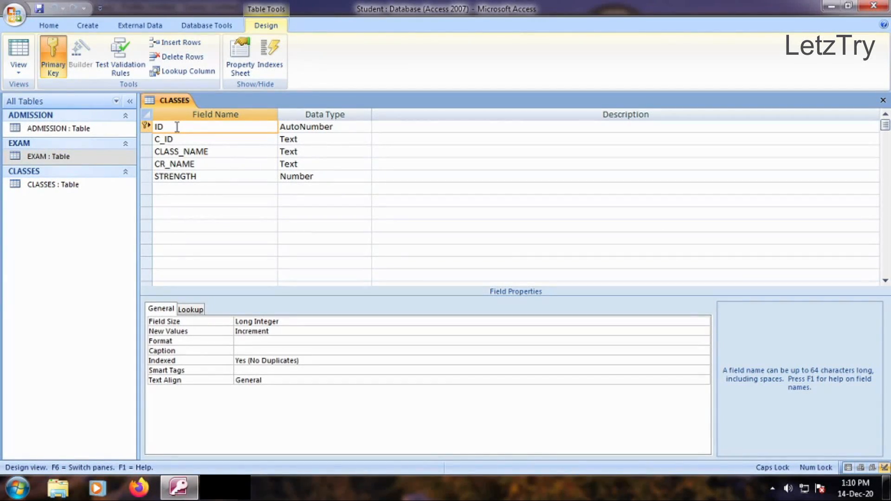
pyautogui.rightClick(159, 126)
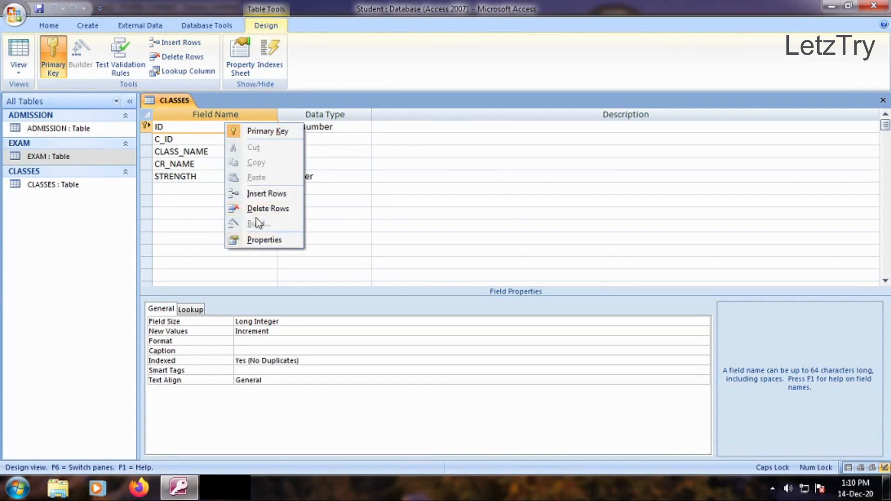
pyautogui.click(267, 208)
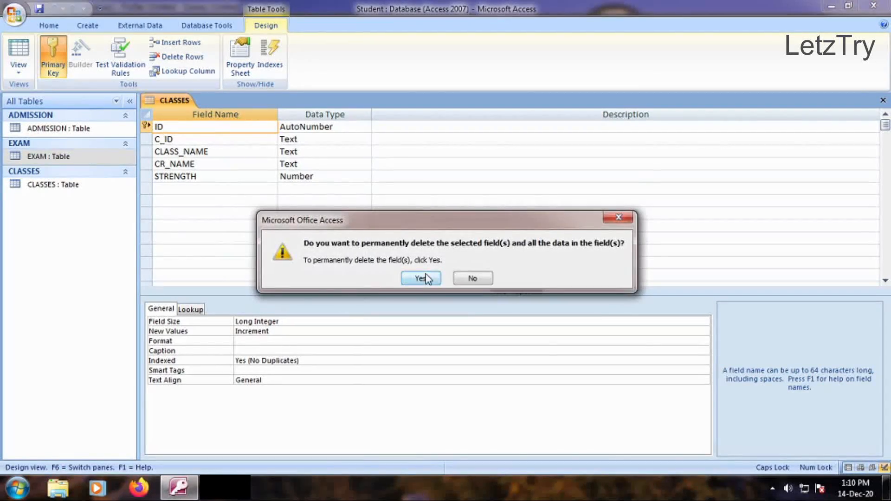
pyautogui.click(420, 279)
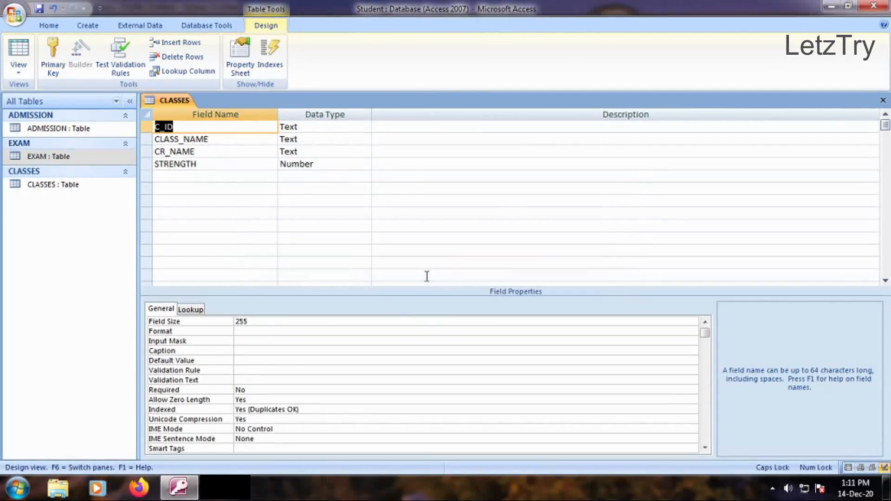
pyautogui.moveTo(70, 93)
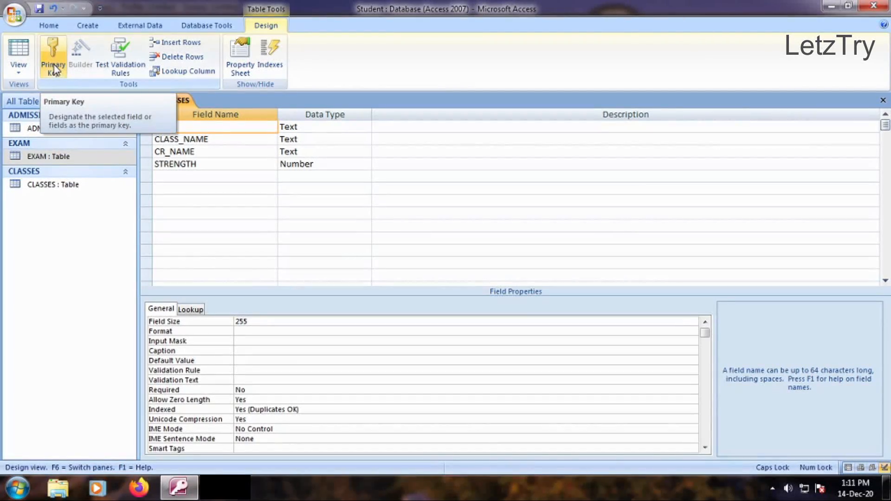
pyautogui.click(52, 52)
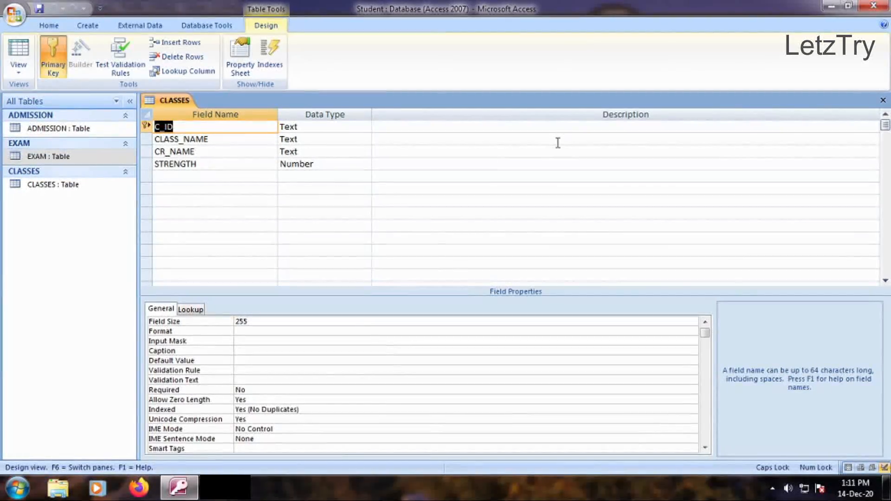
pyautogui.moveTo(882, 100)
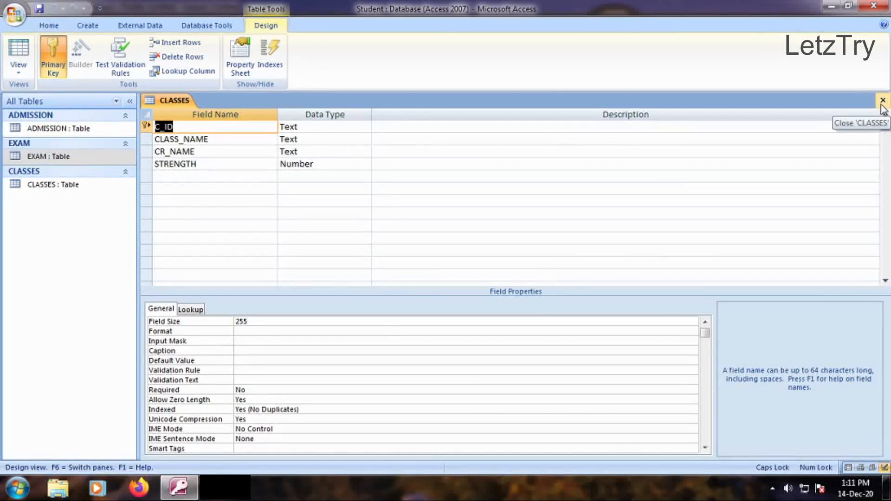
# - Close CLASSES and create a blank table with fields T_ID, F_NAME, L_NAME, PHONE
pyautogui.click(882, 100)
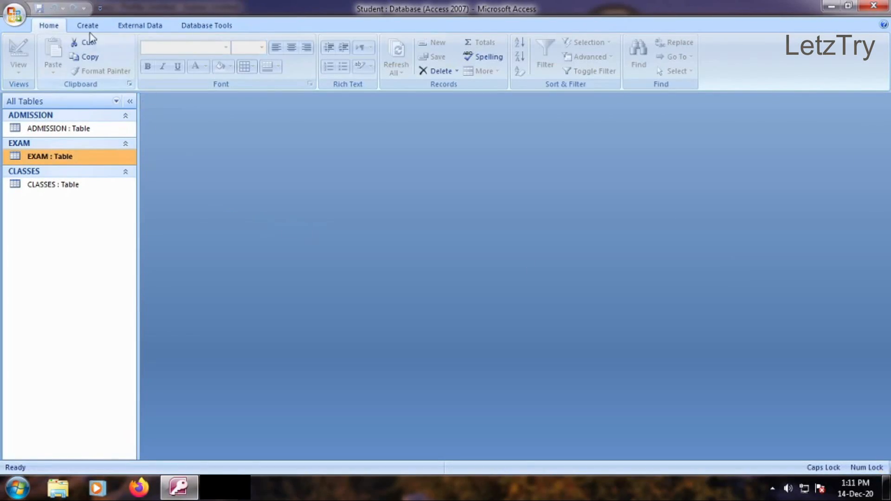
pyautogui.click(87, 26)
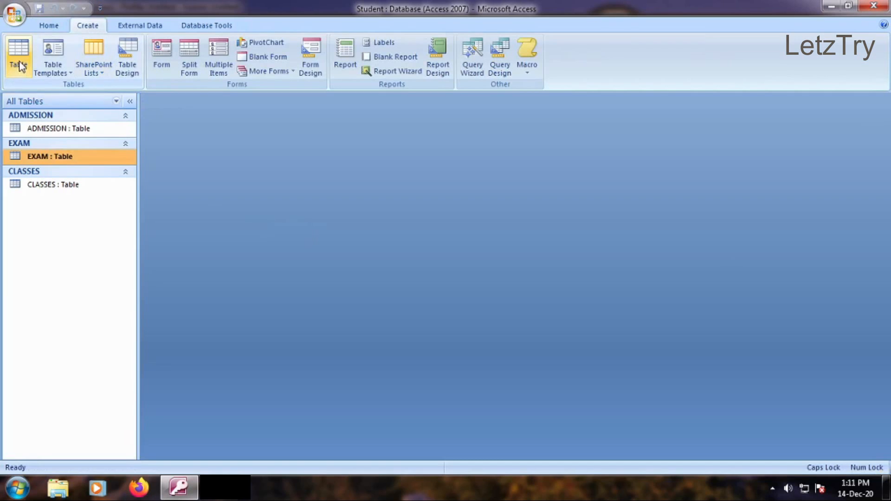
pyautogui.click(17, 52)
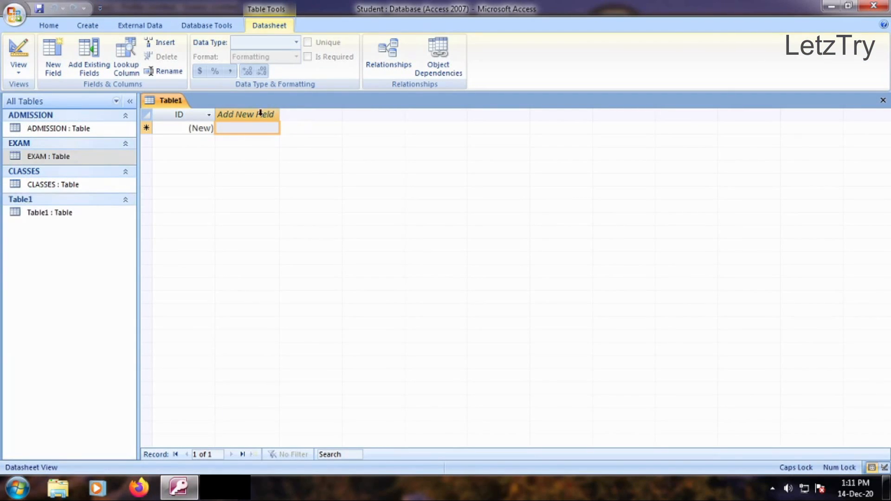
pyautogui.click(247, 115)
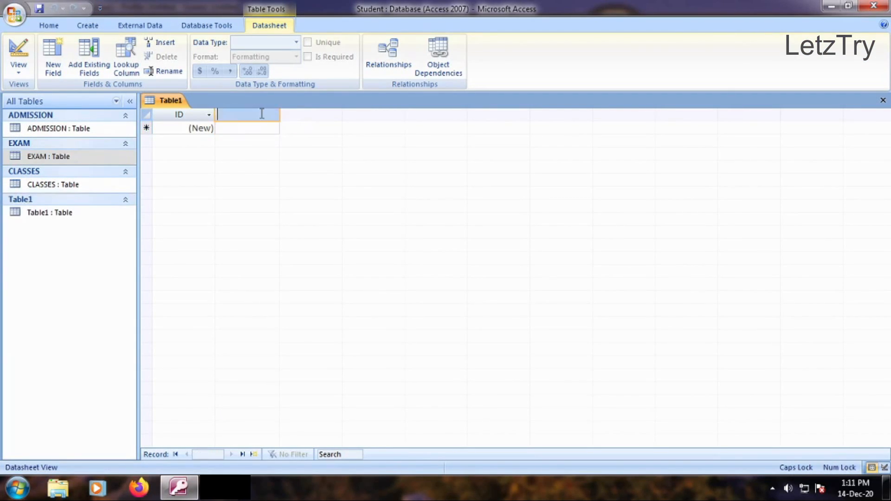
pyautogui.write('T')
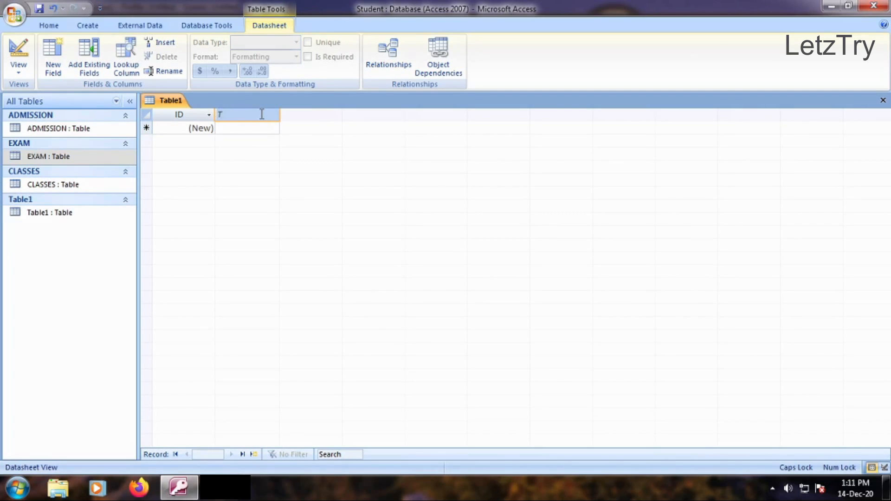
pyautogui.write('F_NAME')
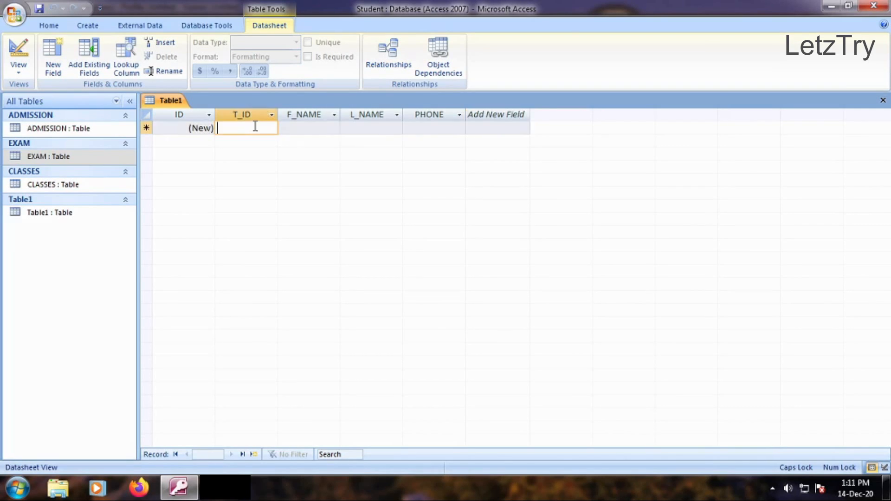
# - Enter the three teacher records T01–T03 with names and phone numbers
pyautogui.write('T01')
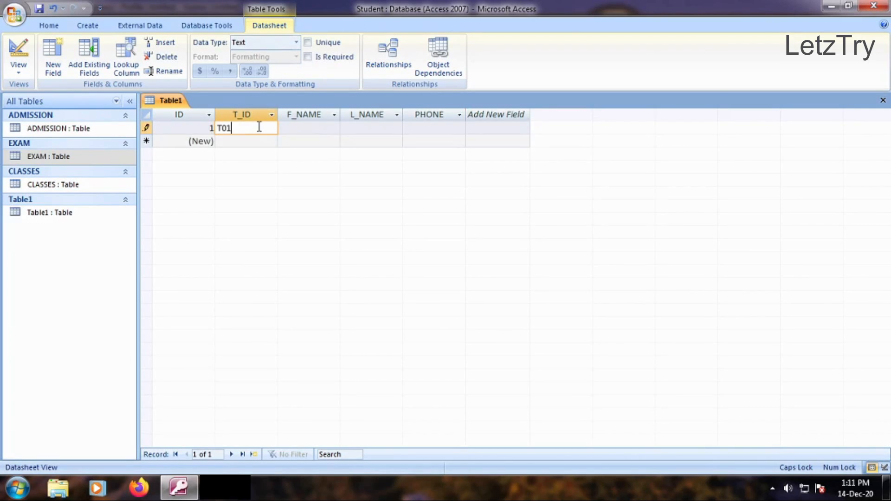
pyautogui.write('CHOPRA')
pyautogui.click(433, 141)
pyautogui.write('626233')
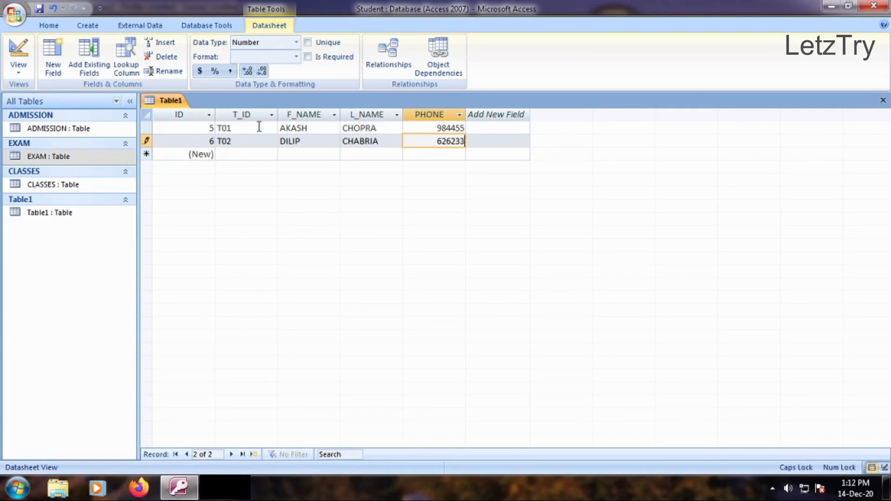
pyautogui.write('N')
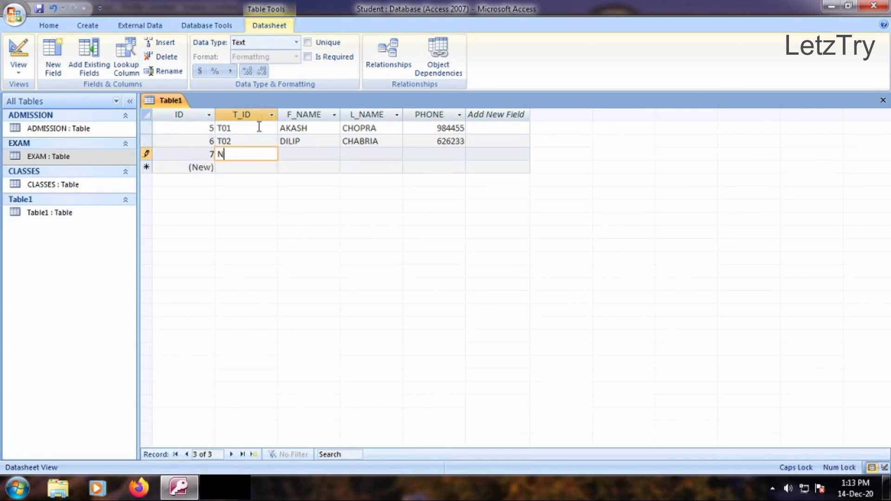
pyautogui.write('T03')
pyautogui.click(309, 154)
pyautogui.write('NALINI')
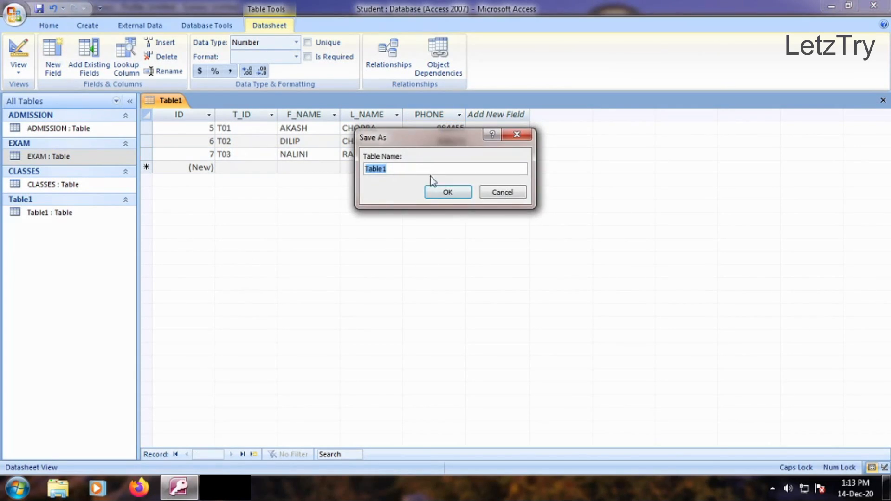
# - Save the teacher table under the name TEACHERS
pyautogui.press('Delete')
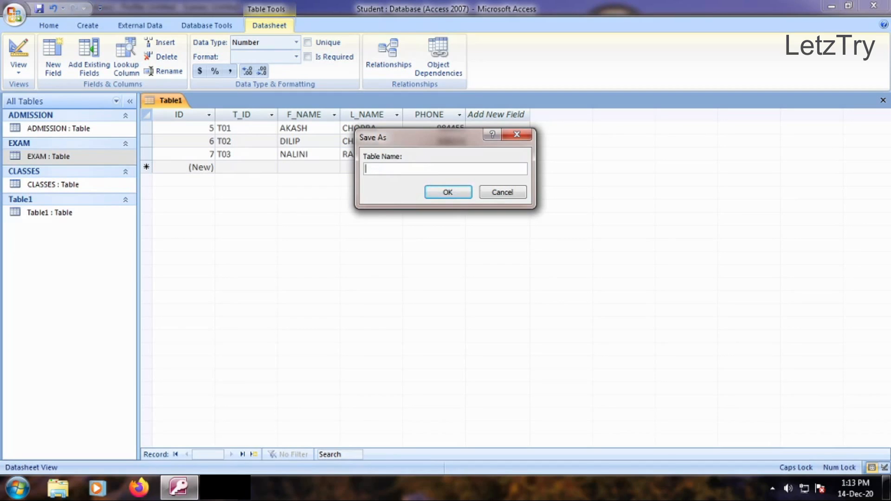
pyautogui.write('TEACHERS')
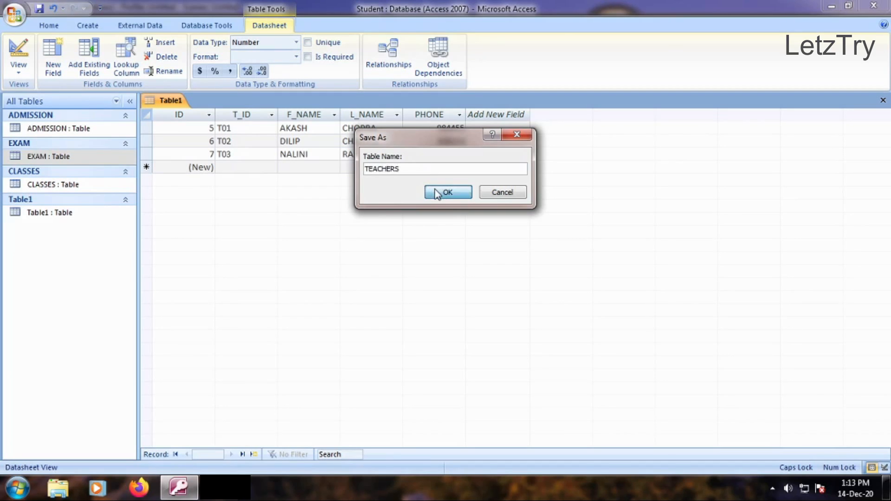
pyautogui.click(448, 192)
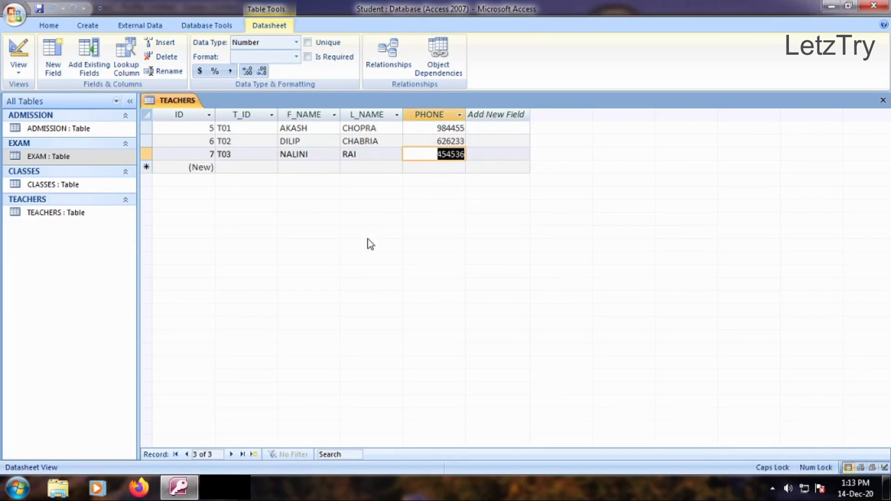
# - In Design View delete the ID field from TEACHERS and make T_ID the primary key
pyautogui.click(18, 51)
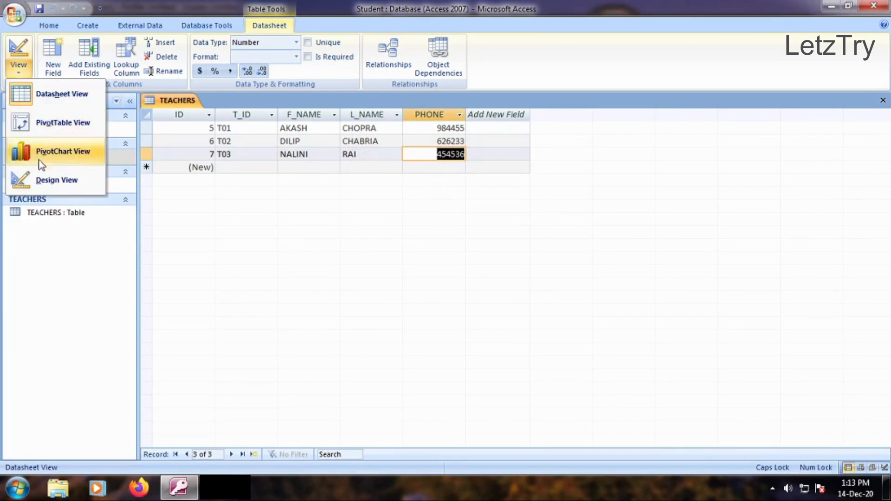
pyautogui.click(56, 180)
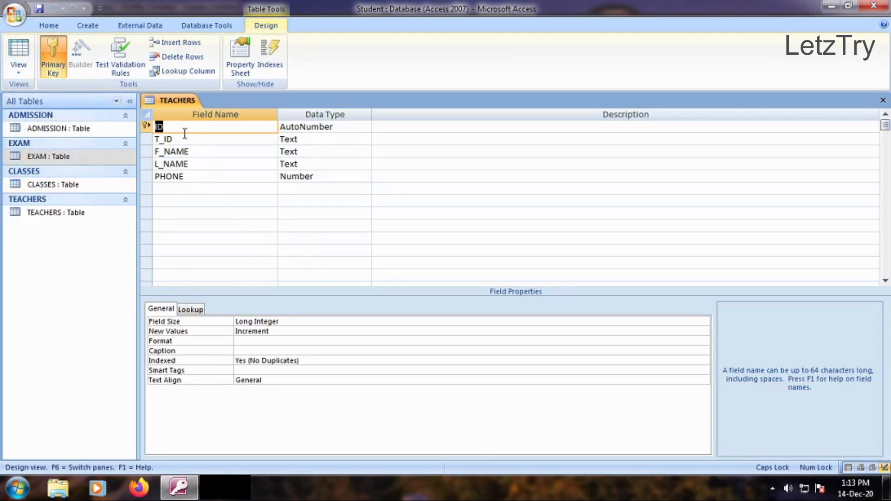
pyautogui.rightClick(182, 127)
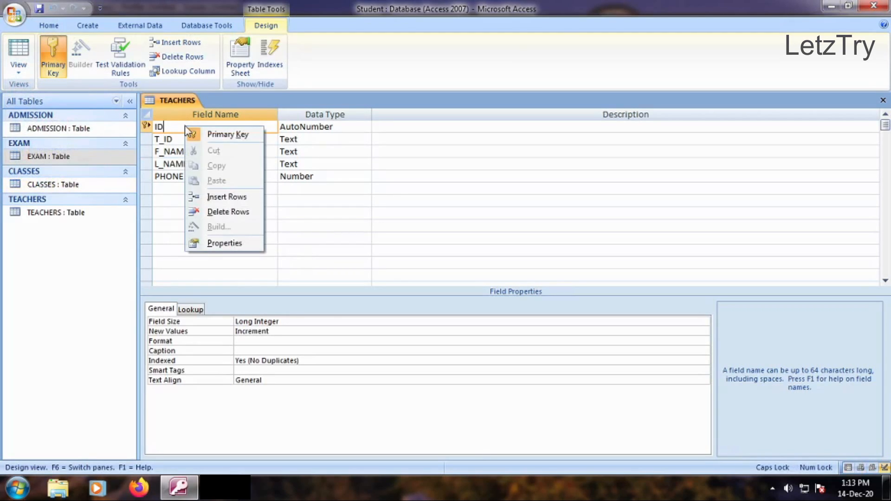
pyautogui.click(229, 211)
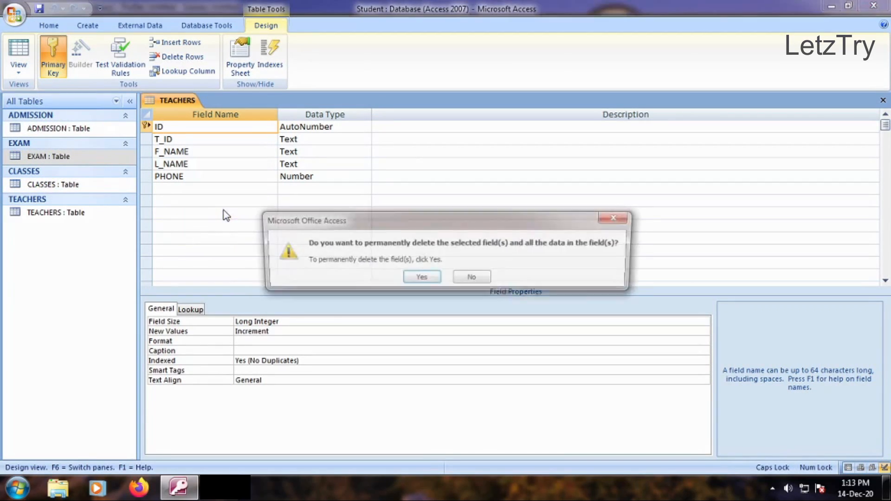
pyautogui.click(421, 276)
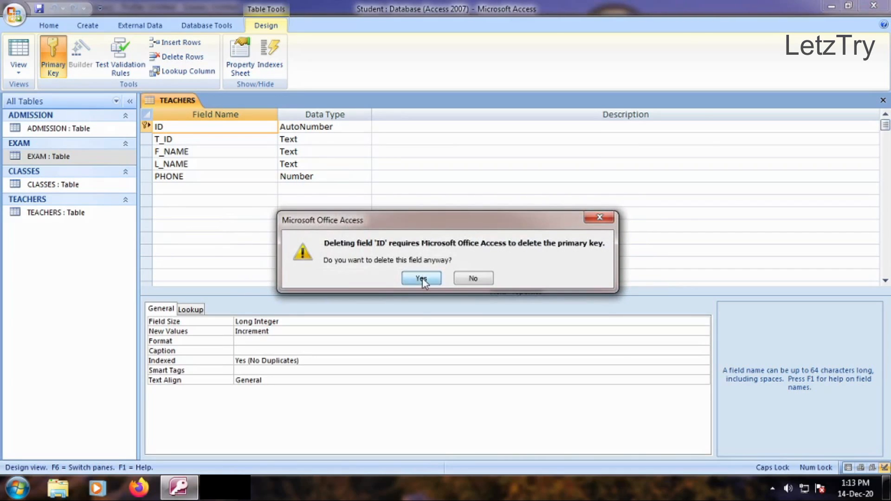
pyautogui.click(420, 278)
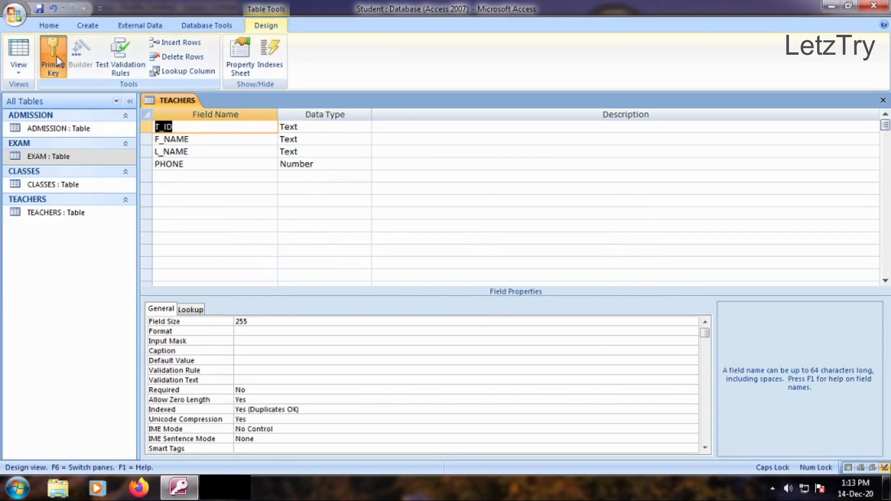
pyautogui.click(52, 54)
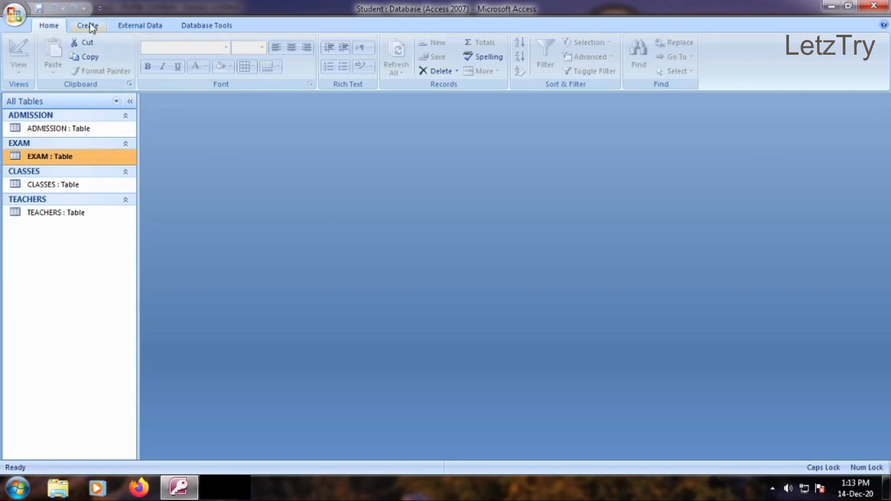
# - Create a blank table with fields C_ID, T_ID and PERIOD_TIME
pyautogui.click(88, 26)
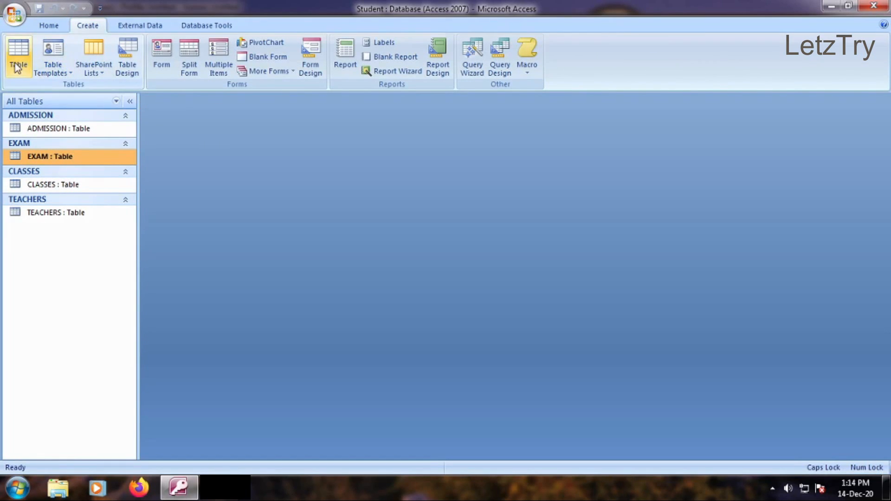
pyautogui.click(18, 52)
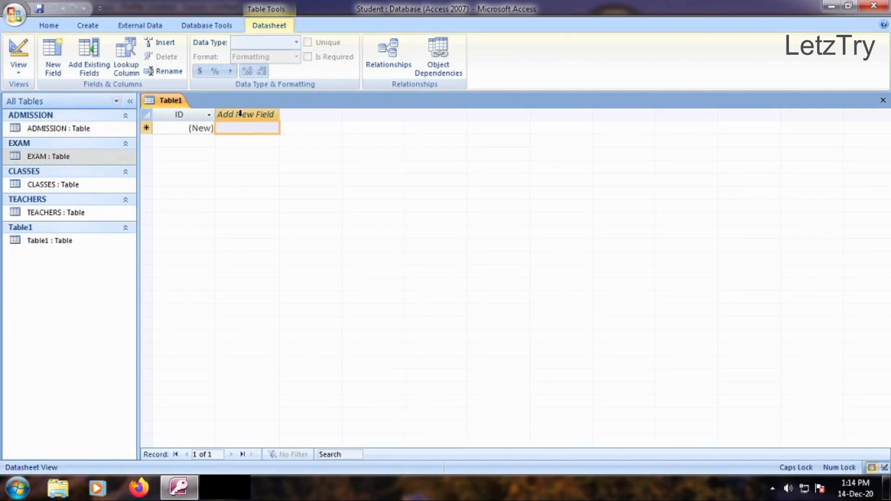
pyautogui.write('C_ID')
pyautogui.write('T_ID')
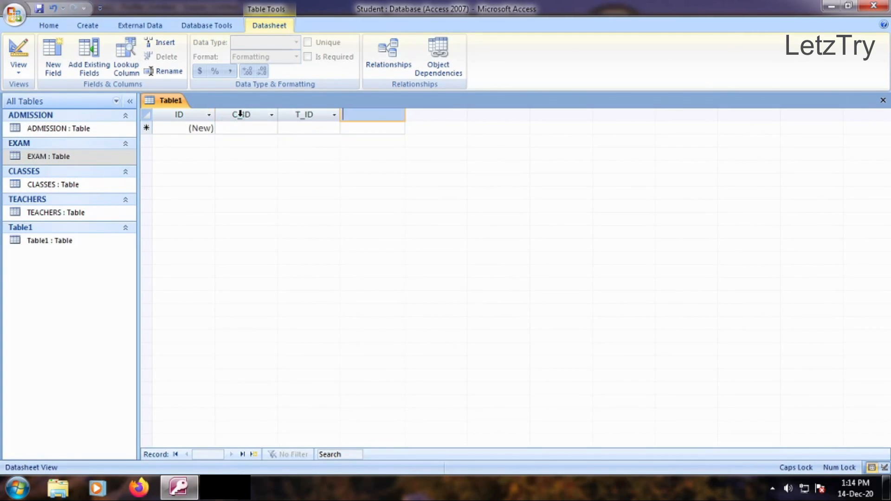
pyautogui.write('PERIOD_TIME')
pyautogui.click(246, 129)
pyautogui.write('C01')
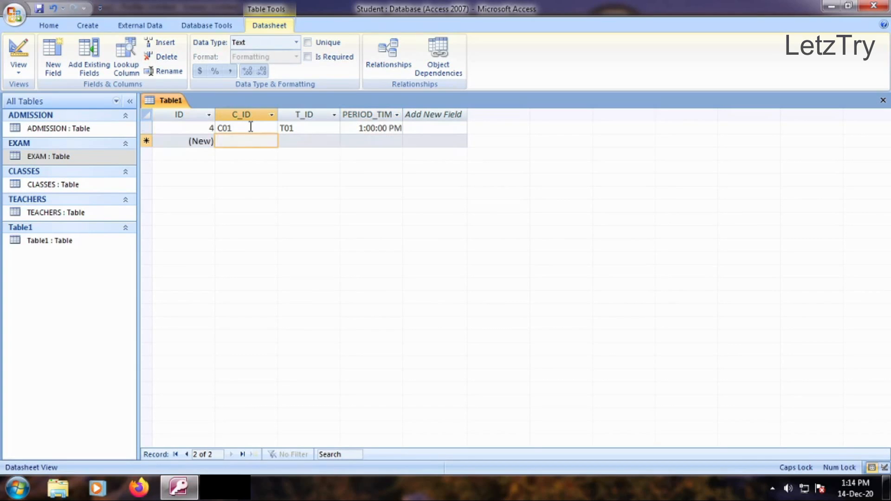
# - Enter eight class–teacher rows (C_ID, T_ID and period times) in the datasheet
pyautogui.write('T01')
pyautogui.write('C02')
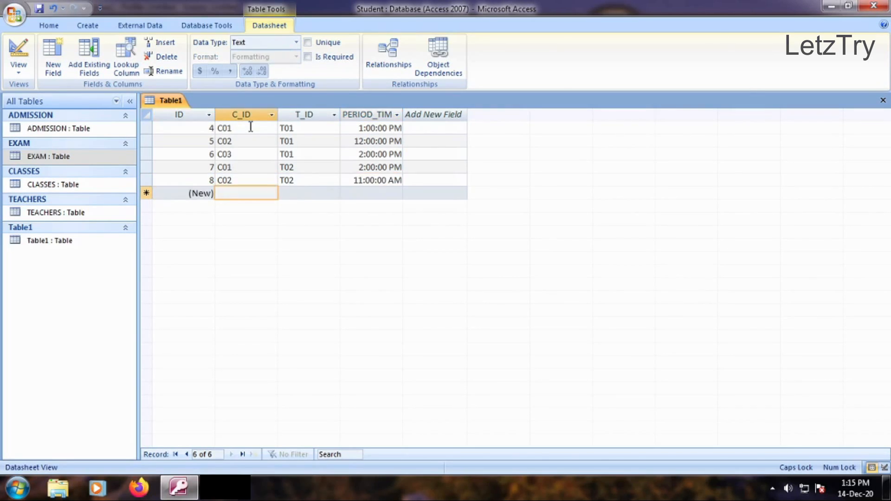
pyautogui.write('C03')
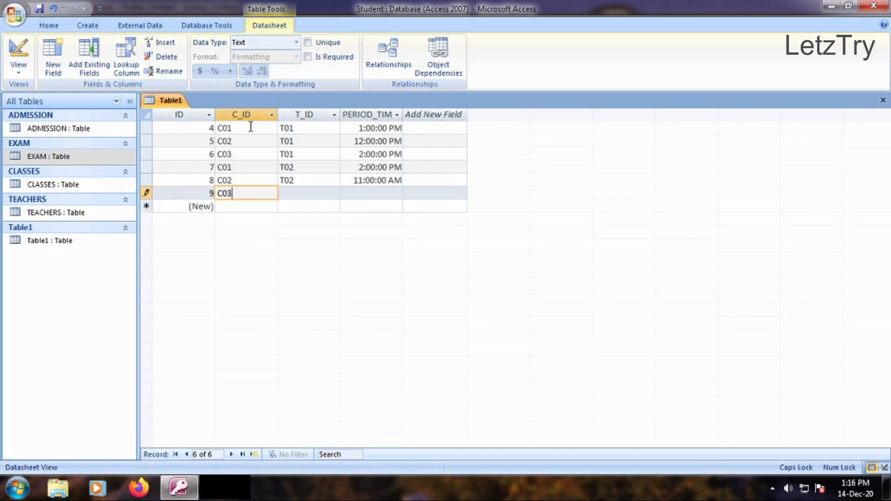
pyautogui.write('T02')
pyautogui.click(246, 206)
pyautogui.write('C01')
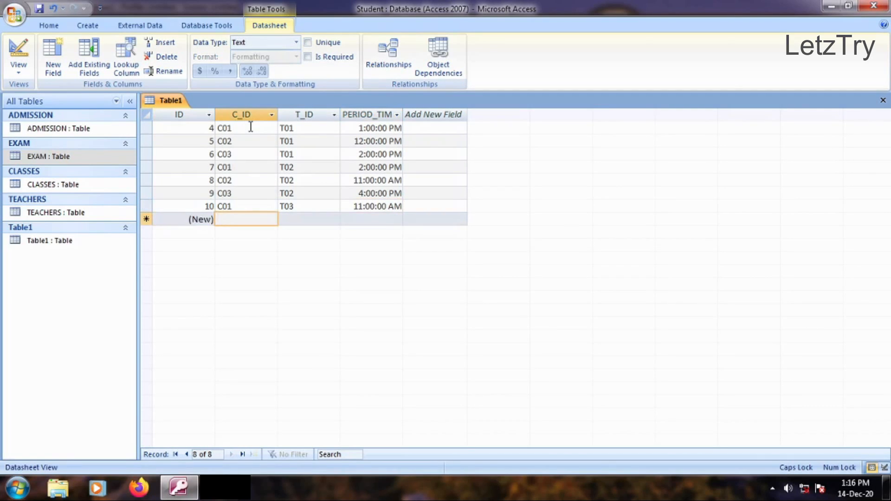
pyautogui.write('T03')
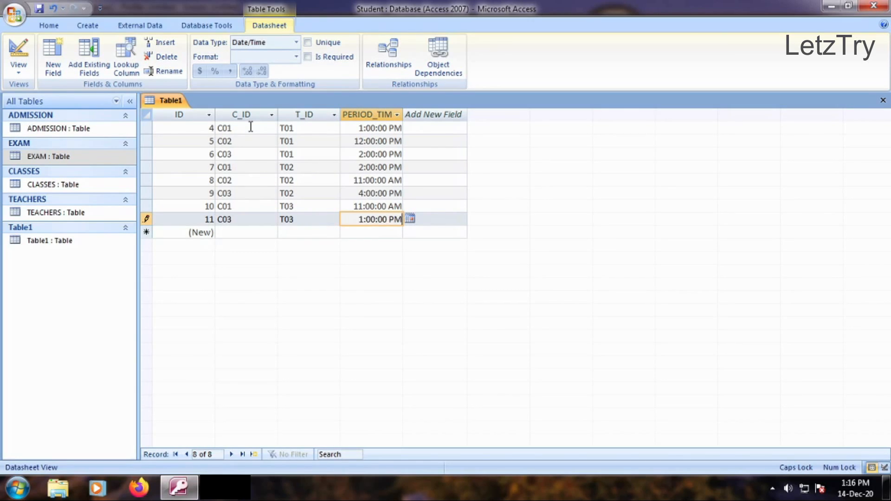
# - Save the new schedule table under the name TEACHER_CLASS, replacing the default name
pyautogui.click(41, 11)
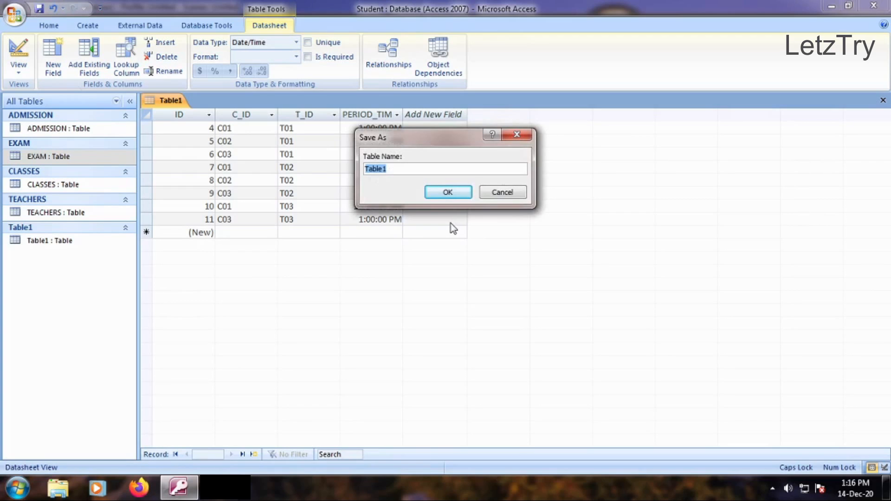
pyautogui.press('Delete')
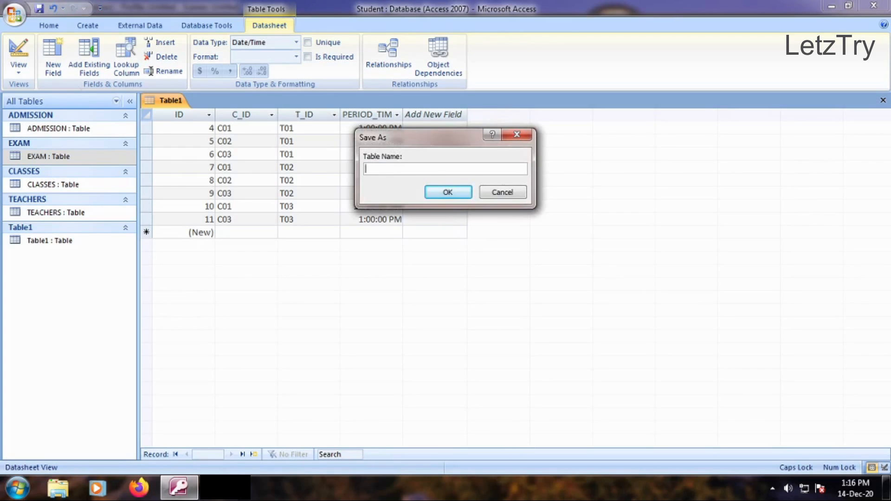
pyautogui.write('TEACHER_CLASS')
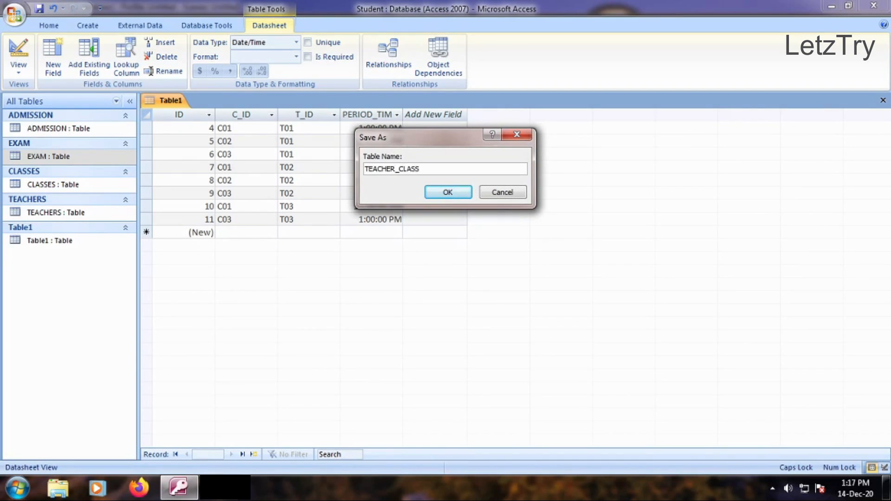
pyautogui.click(448, 192)
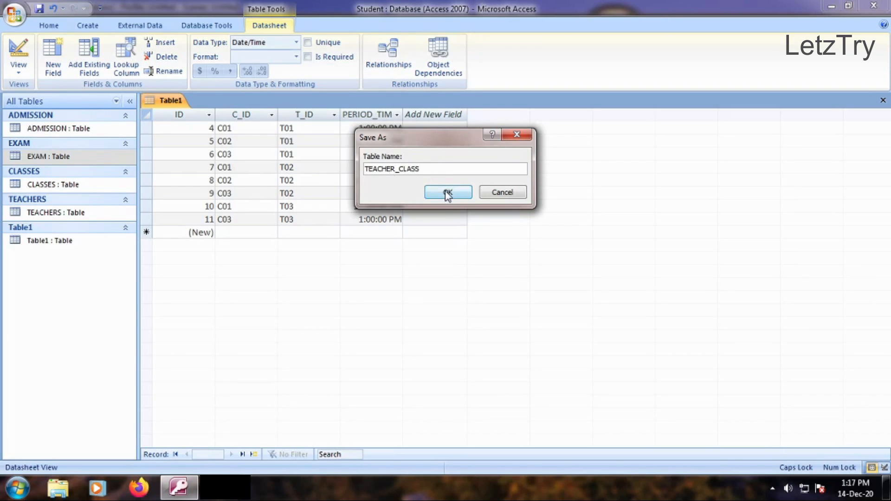
pyautogui.click(447, 192)
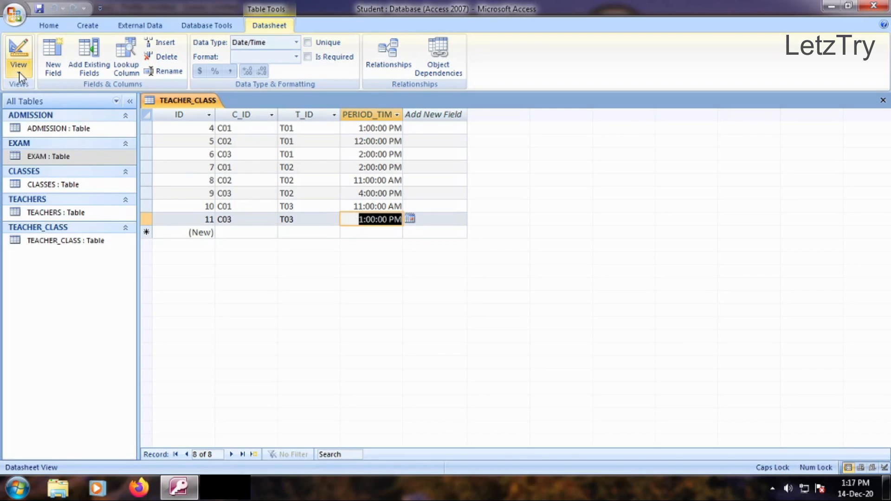
# - In Design View, delete the ID primary key field from TEACHER_CLASS, keeping C_ID, T_ID and PERIOD_TIME
pyautogui.click(15, 49)
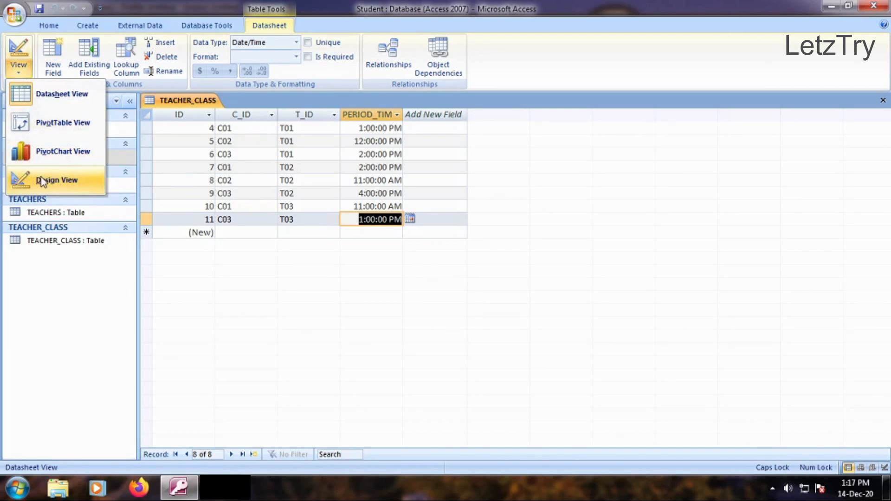
pyautogui.click(57, 181)
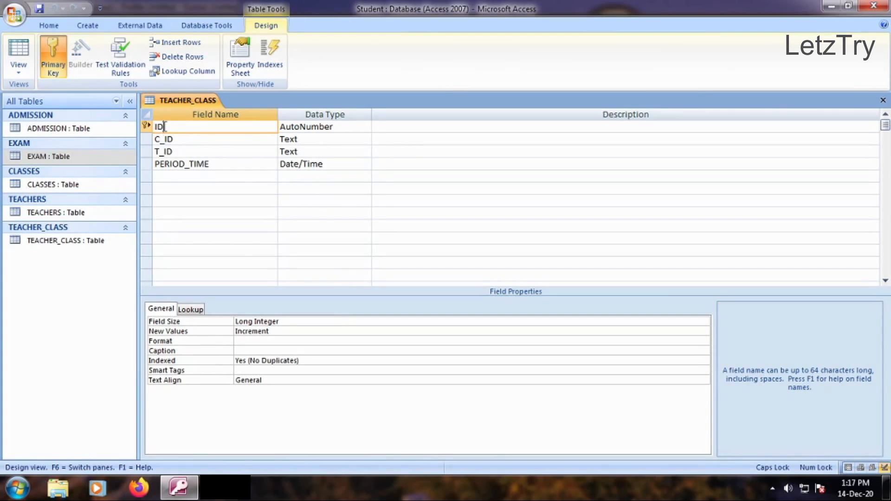
pyautogui.click(182, 56)
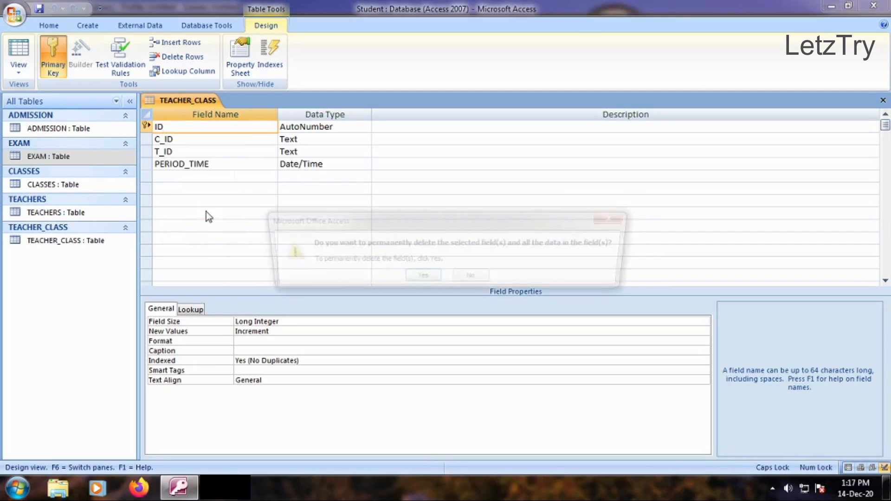
pyautogui.click(422, 279)
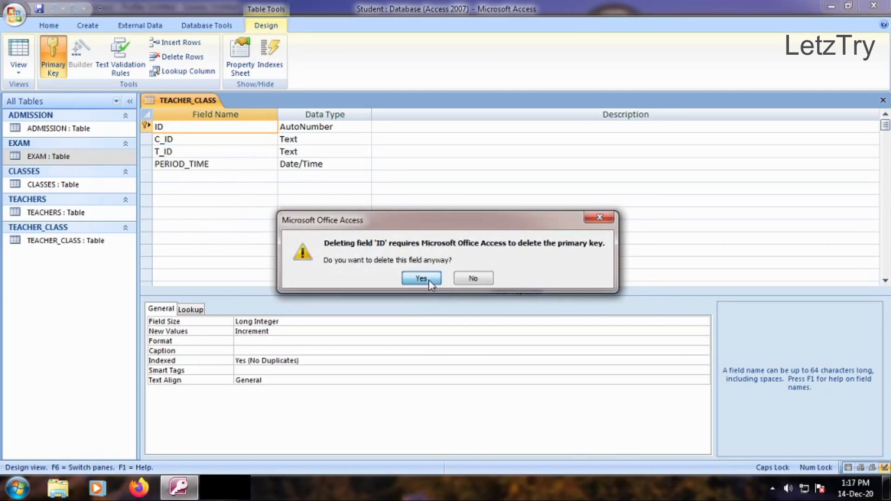
pyautogui.click(422, 278)
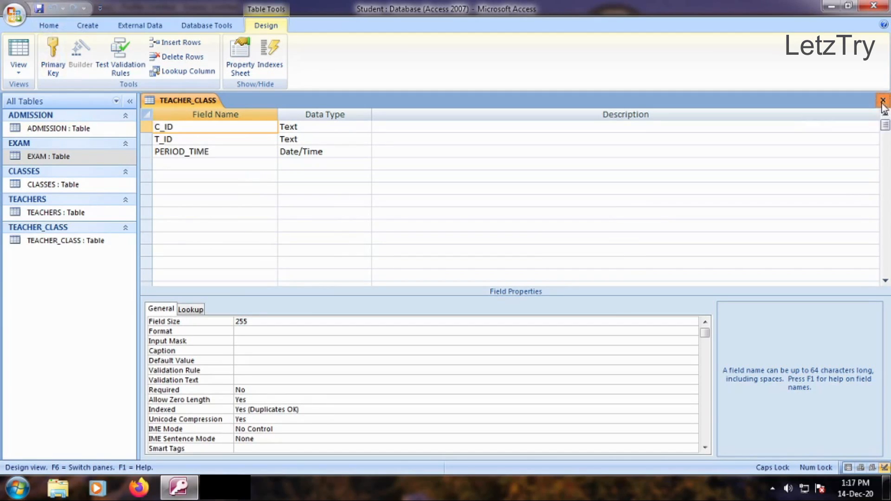
# - Review the records of CLASSES, TEACHERS and TEACHER_CLASS, then close all open tables
pyautogui.click(882, 100)
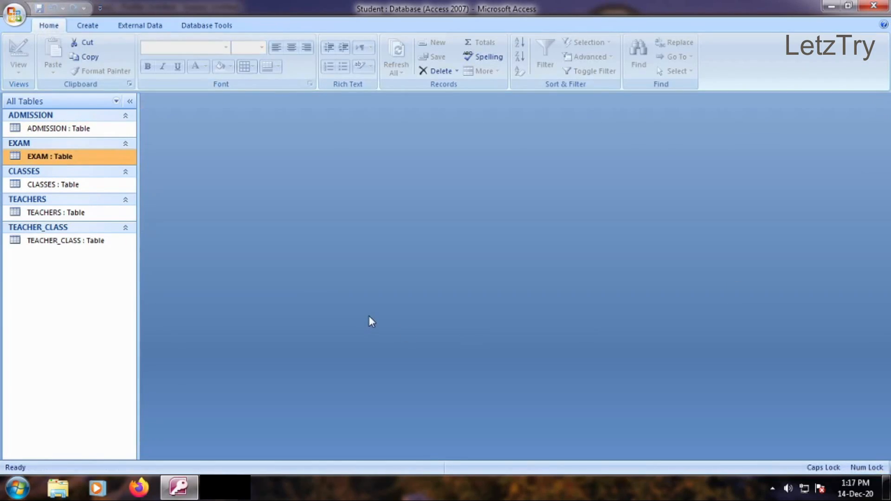
pyautogui.moveTo(64, 190)
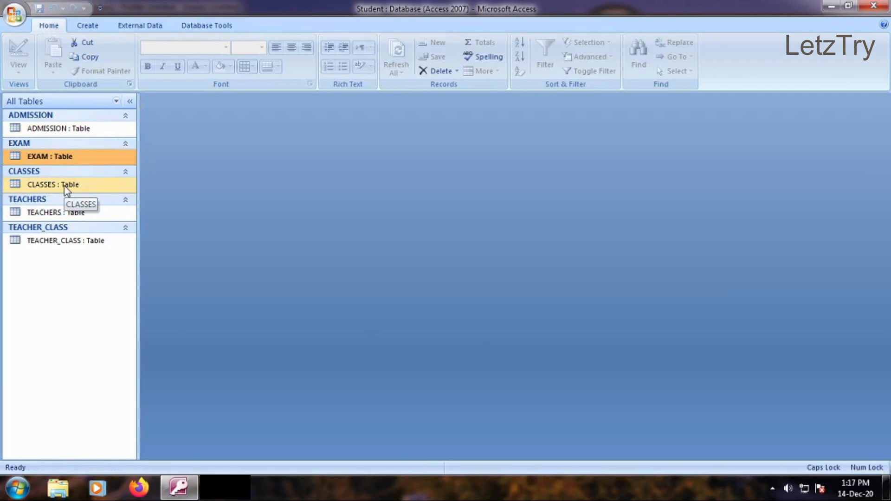
pyautogui.doubleClick(48, 184)
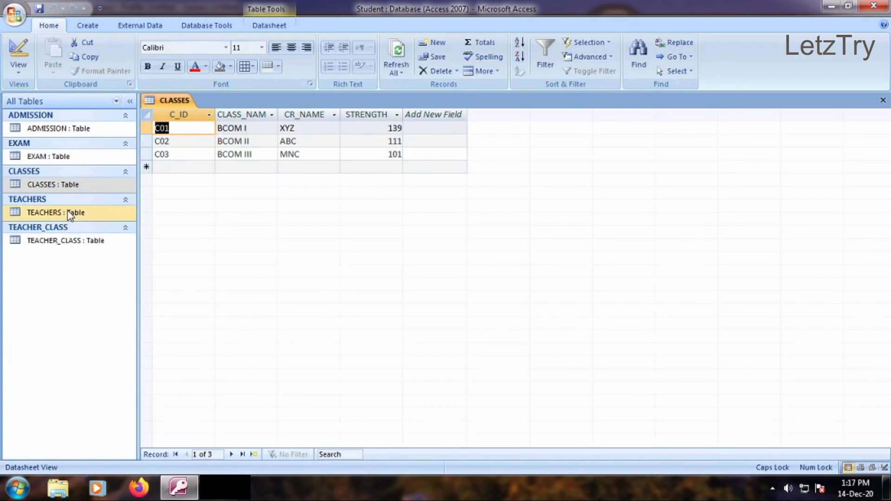
pyautogui.doubleClick(52, 212)
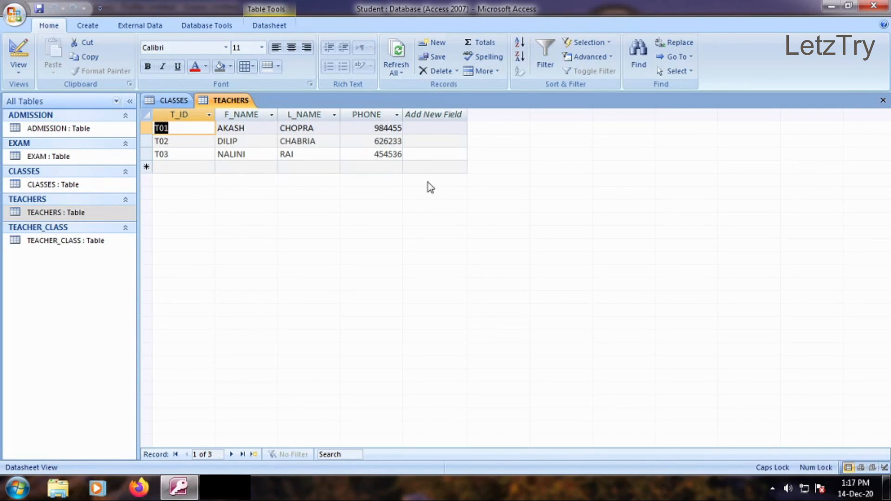
pyautogui.rightClick(53, 241)
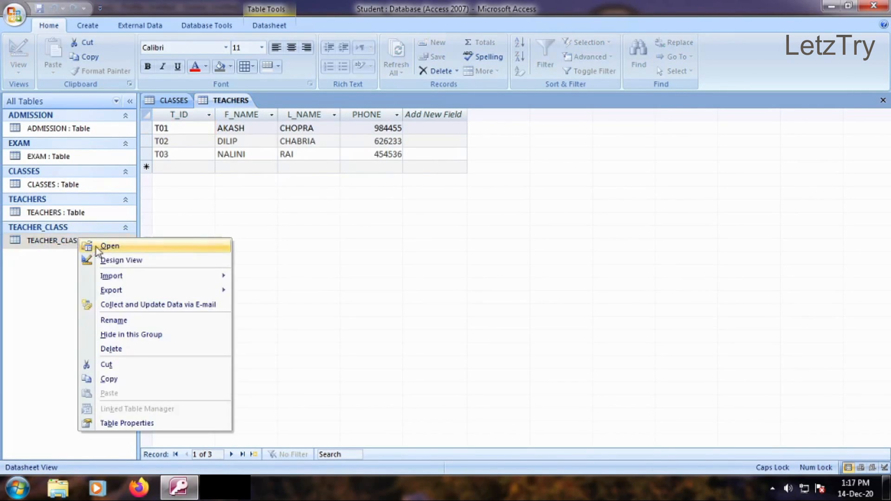
pyautogui.click(110, 246)
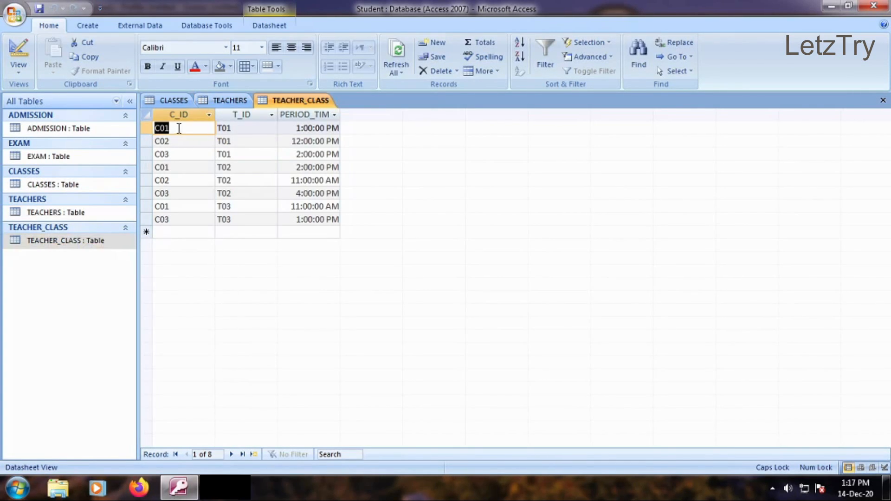
pyautogui.moveTo(247, 121)
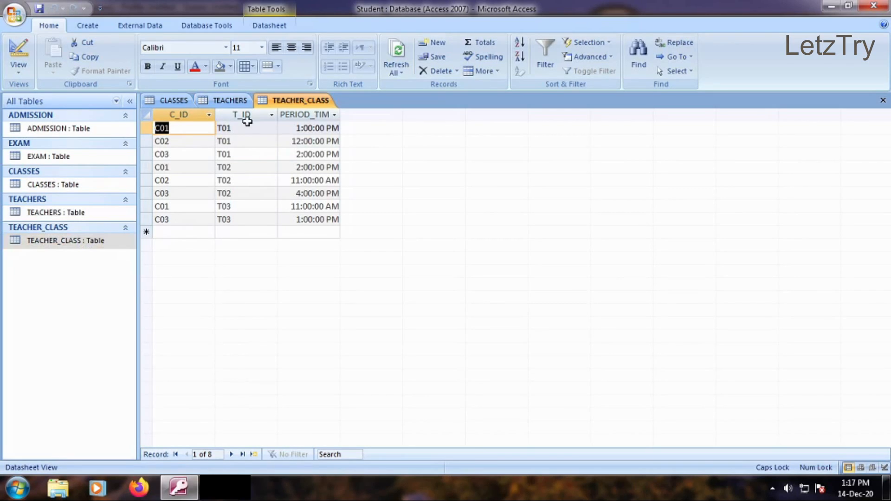
pyautogui.moveTo(639, 239)
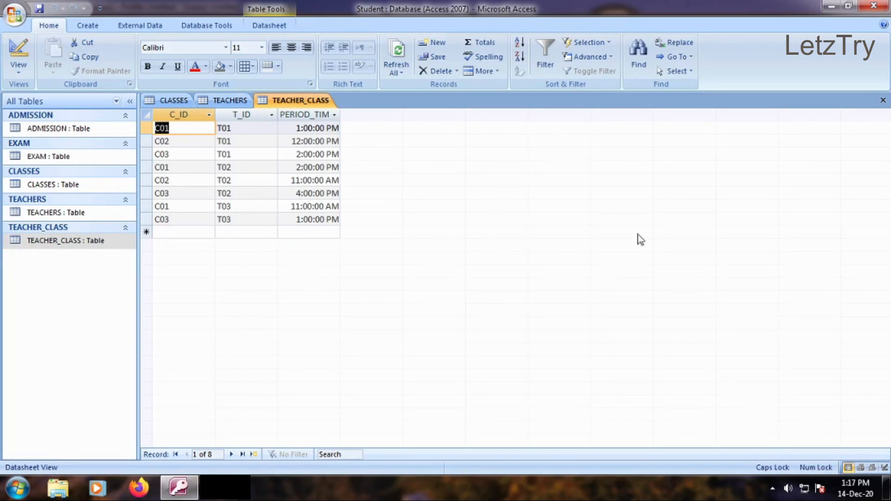
pyautogui.click(883, 99)
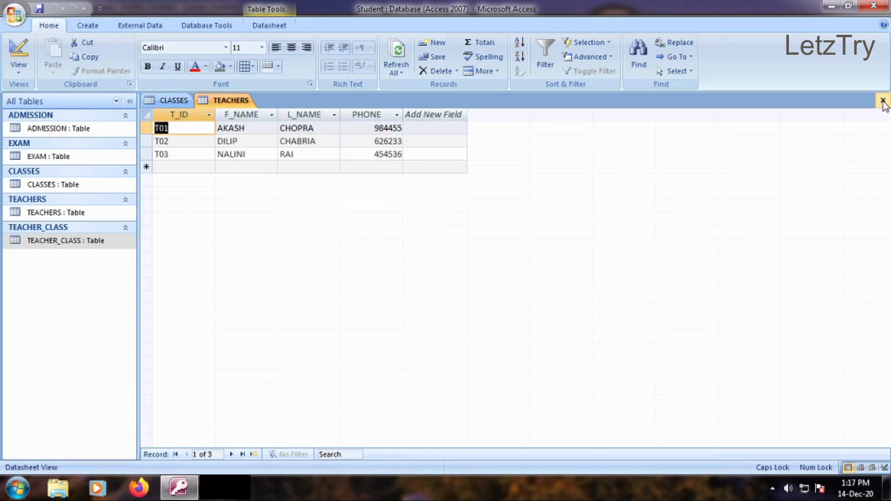
pyautogui.click(884, 99)
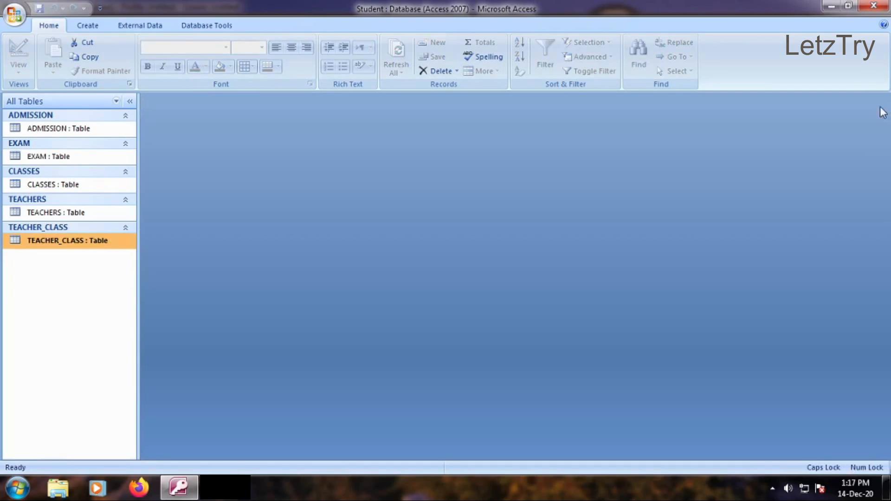
pyautogui.moveTo(187, 119)
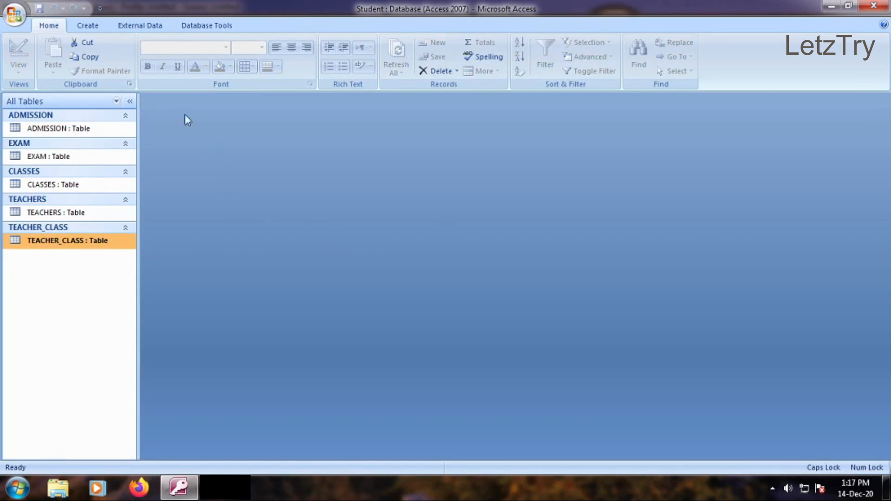
# - Show the Relationships window from Database Tools, revealing ADMISSION joined to EXAM on RNO
pyautogui.click(206, 25)
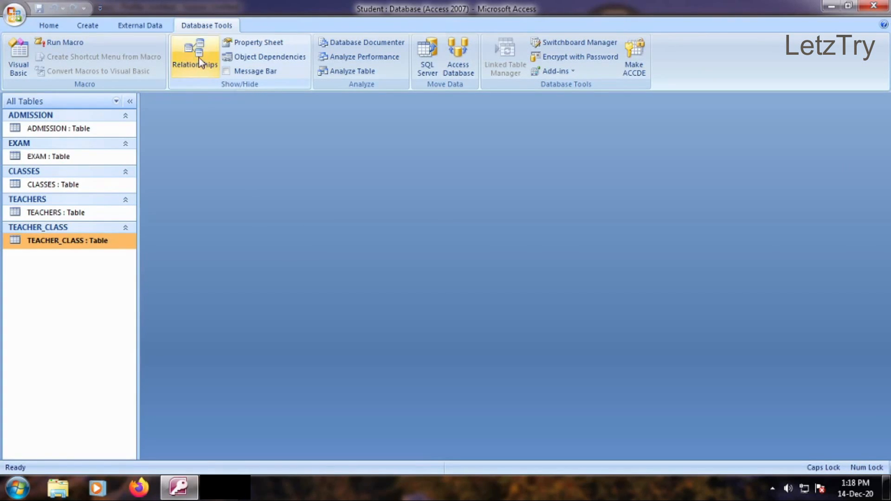
pyautogui.click(195, 51)
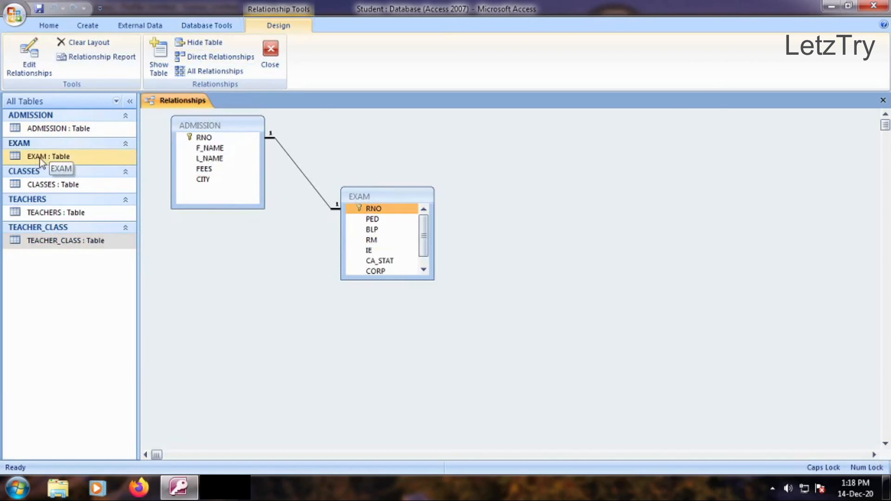
pyautogui.moveTo(482, 348)
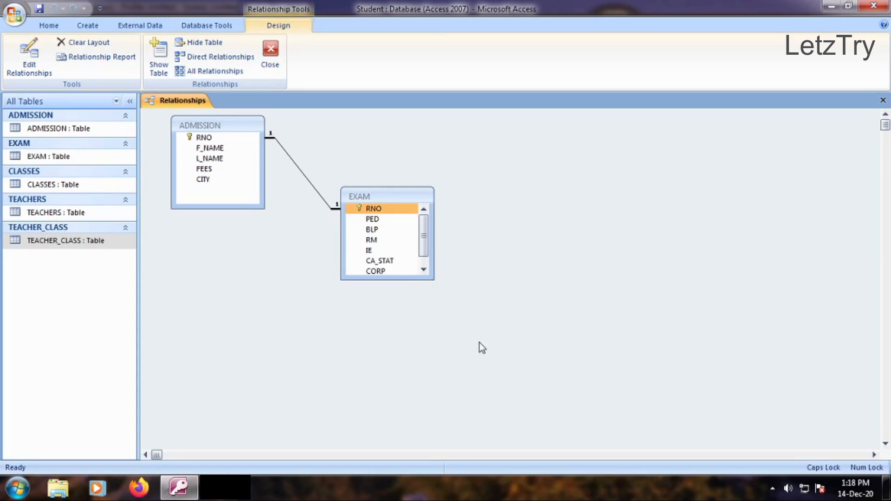
pyautogui.moveTo(493, 282)
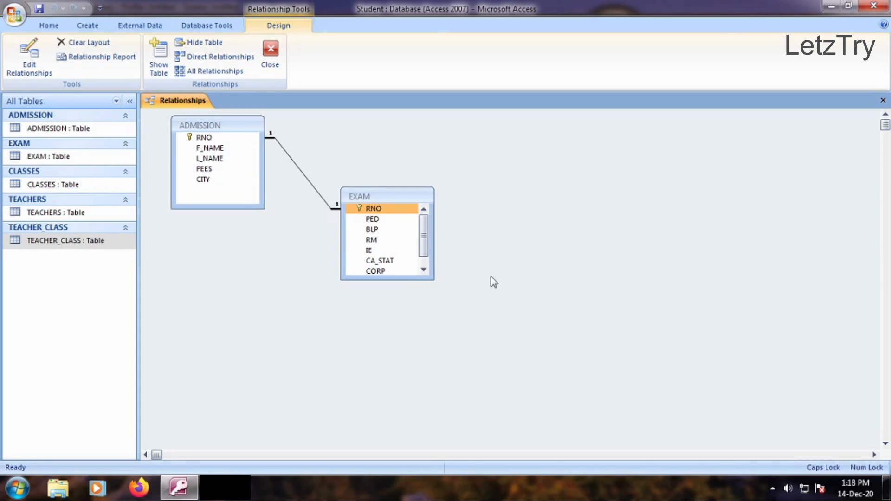
pyautogui.moveTo(496, 205)
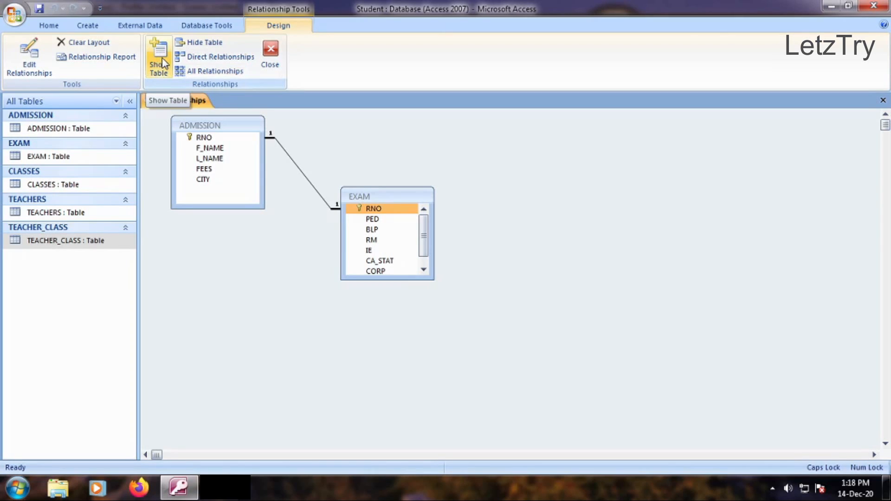
# - Add CLASSES, TEACHER_CLASS and TEACHERS from the Show Table dialog to the layout
pyautogui.click(157, 56)
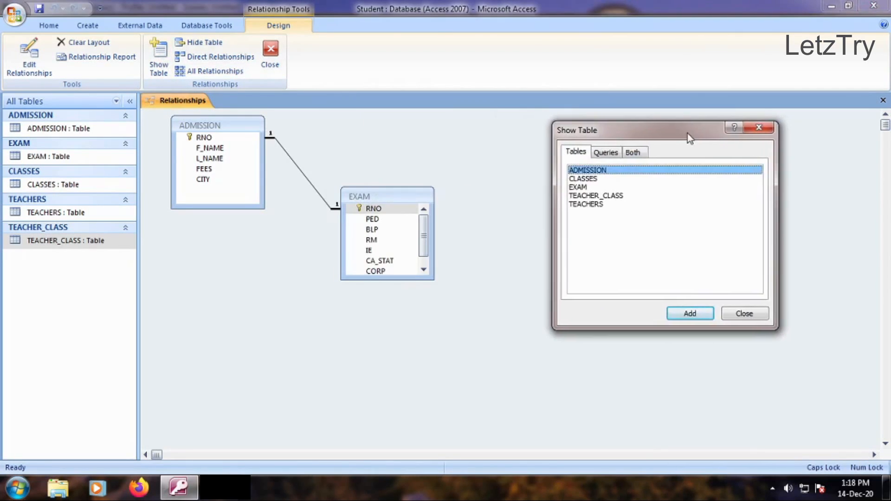
pyautogui.moveTo(690, 131); pyautogui.dragTo(652, 128)
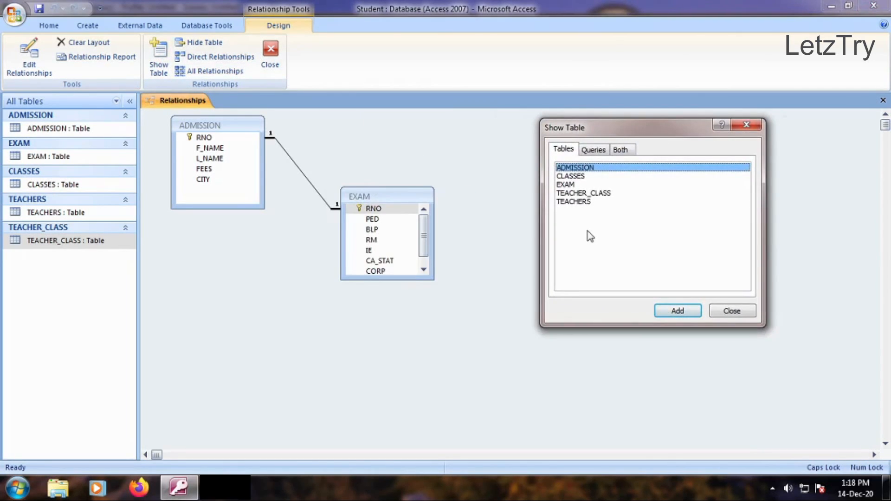
pyautogui.moveTo(578, 185)
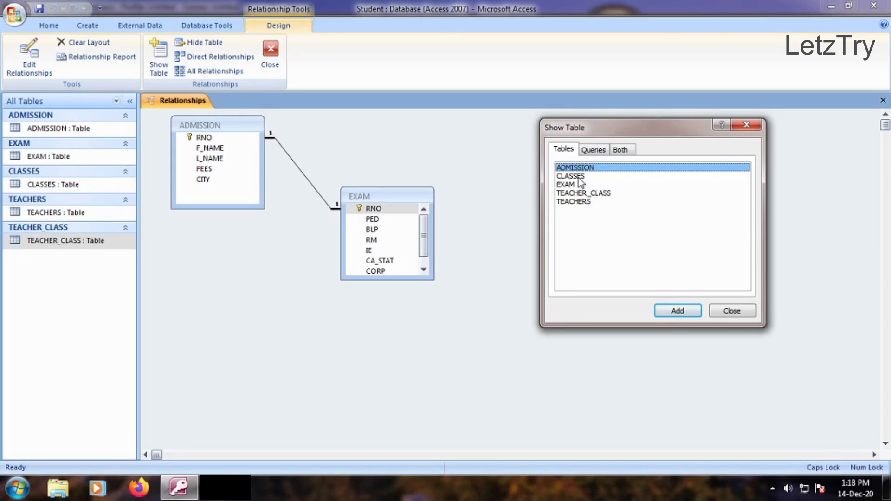
pyautogui.click(570, 177)
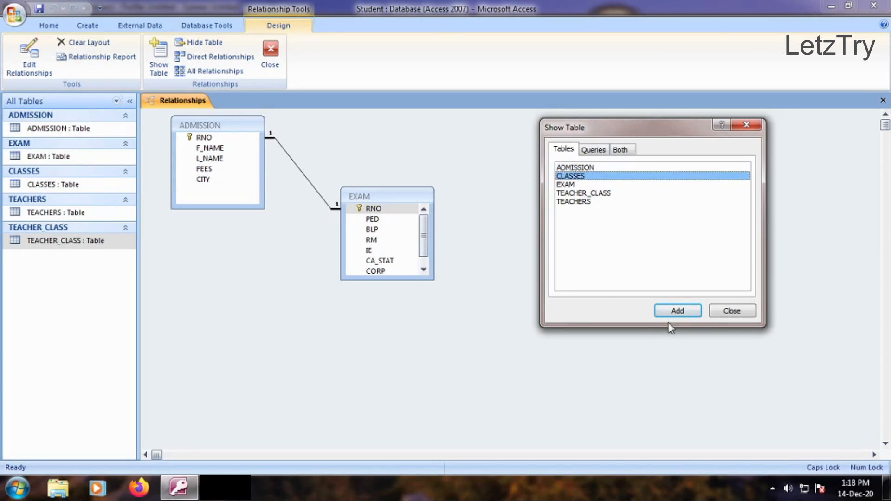
pyautogui.click(678, 310)
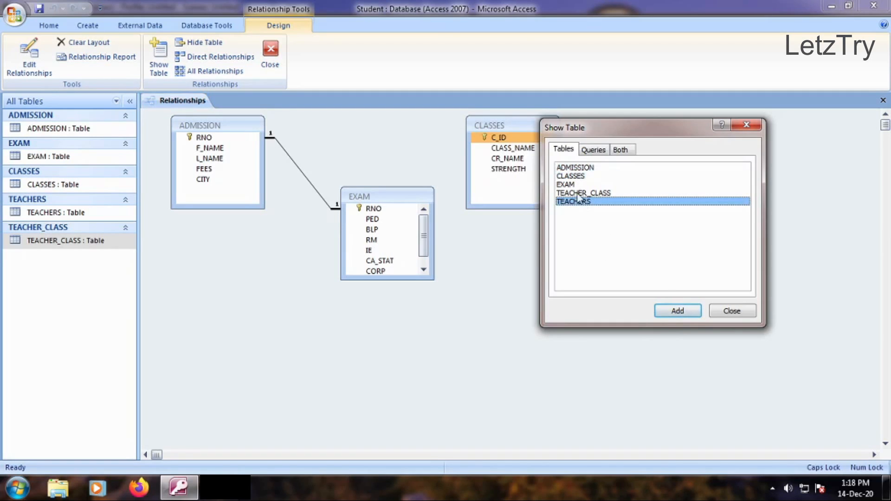
pyautogui.click(583, 193)
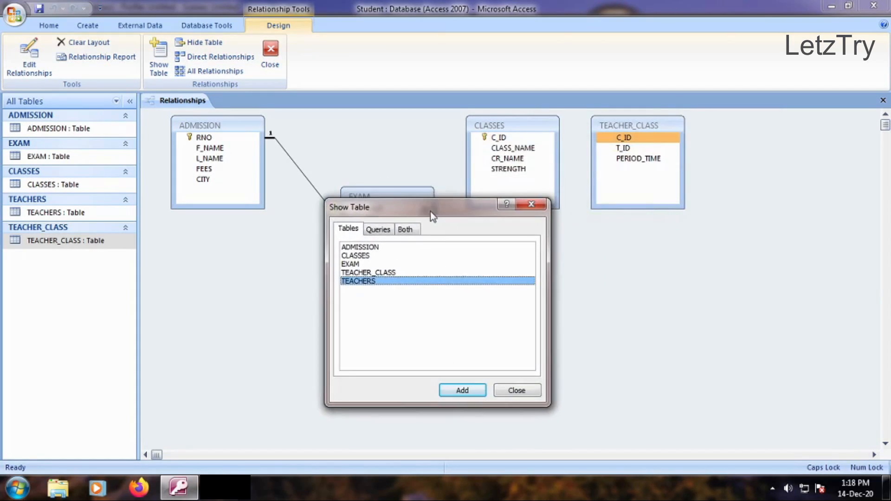
pyautogui.click(462, 390)
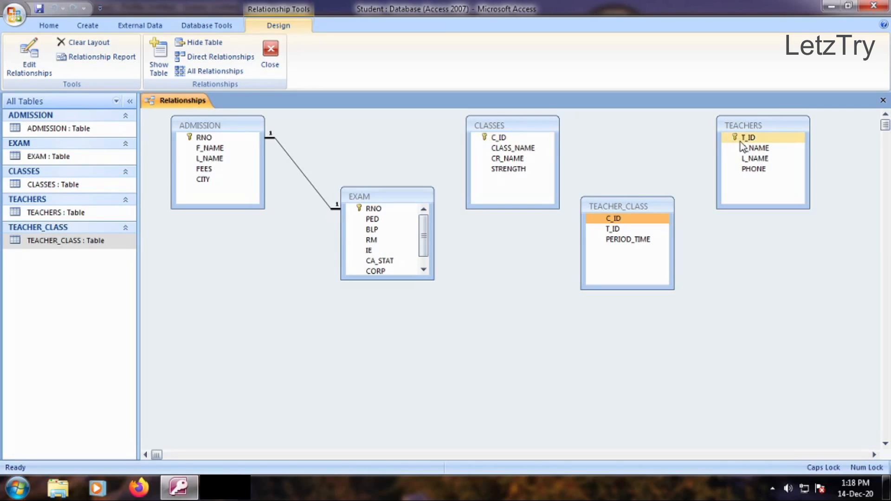
# - Create a one-to-many link from CLASSES C_ID to TEACHER_CLASS C_ID with referential integrity enforced
pyautogui.click(498, 137)
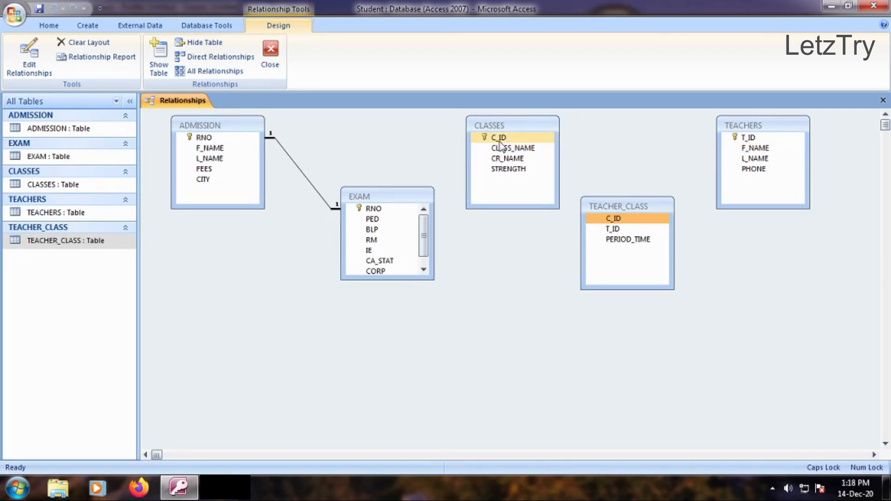
pyautogui.moveTo(497, 137); pyautogui.dragTo(582, 178)
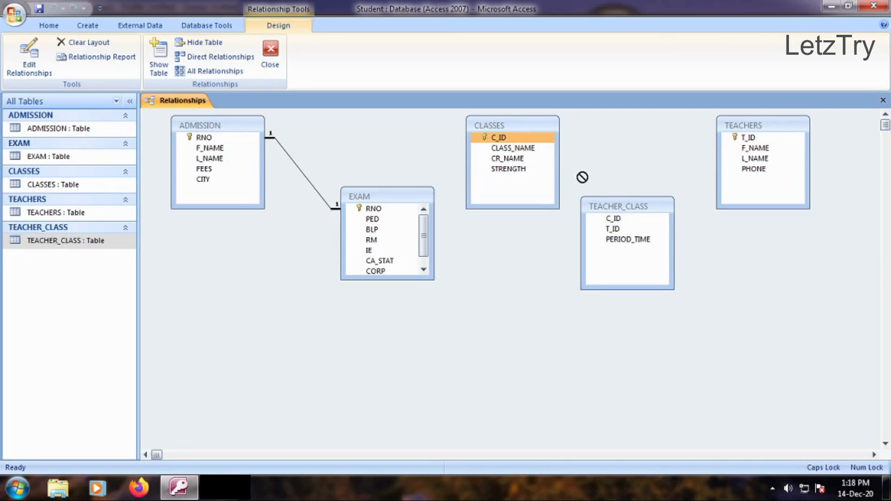
pyautogui.moveTo(499, 138); pyautogui.dragTo(613, 219)
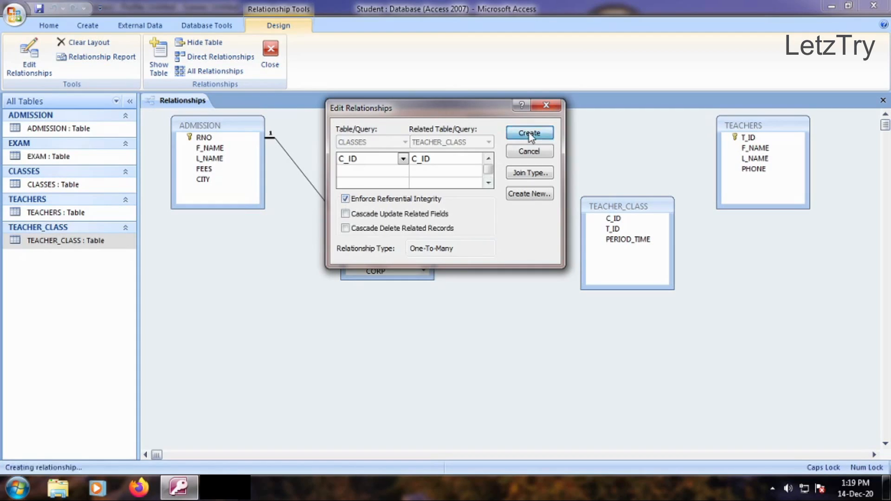
pyautogui.click(529, 133)
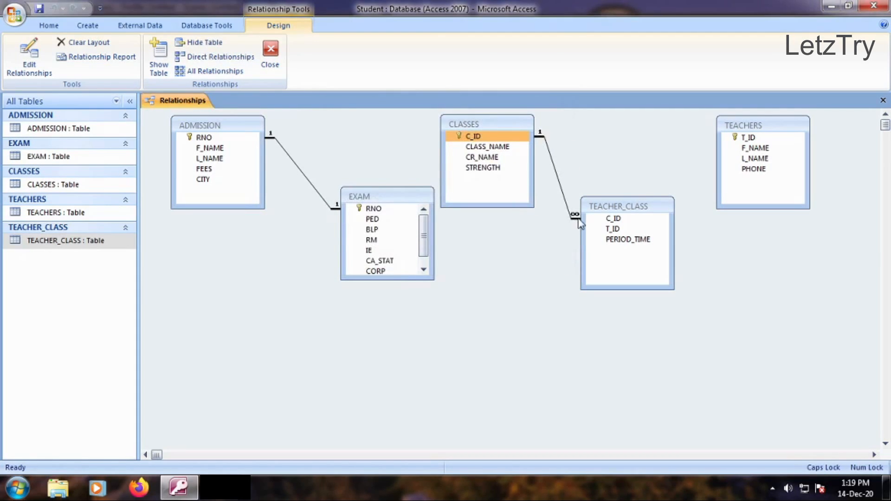
# - Create a one-to-many link from TEACHERS T_ID to TEACHER_CLASS T_ID with referential integrity enforced
pyautogui.click(748, 138)
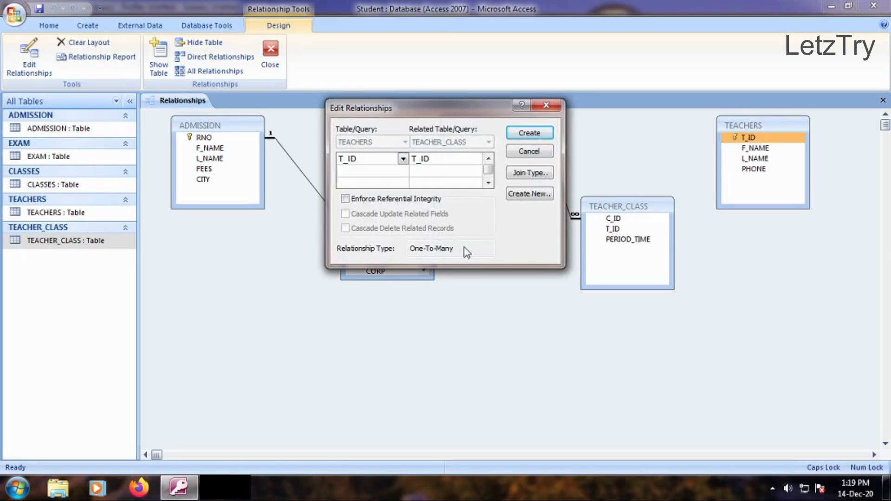
pyautogui.moveTo(466, 219)
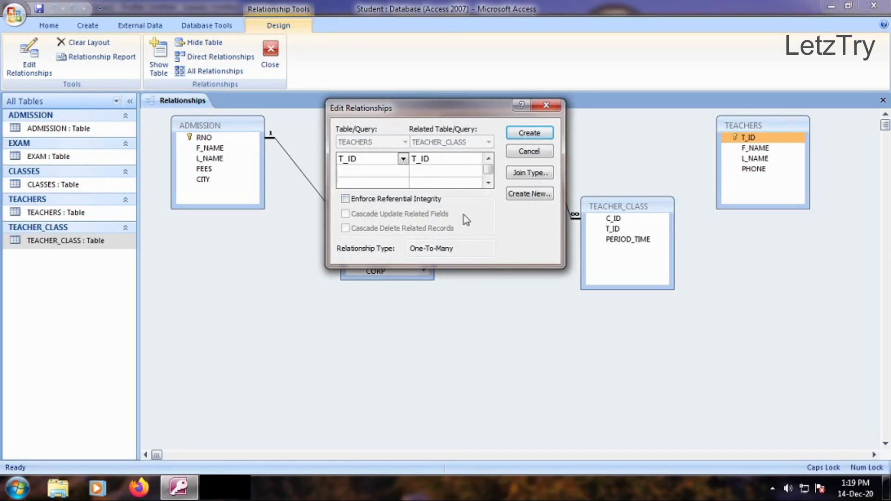
pyautogui.click(346, 198)
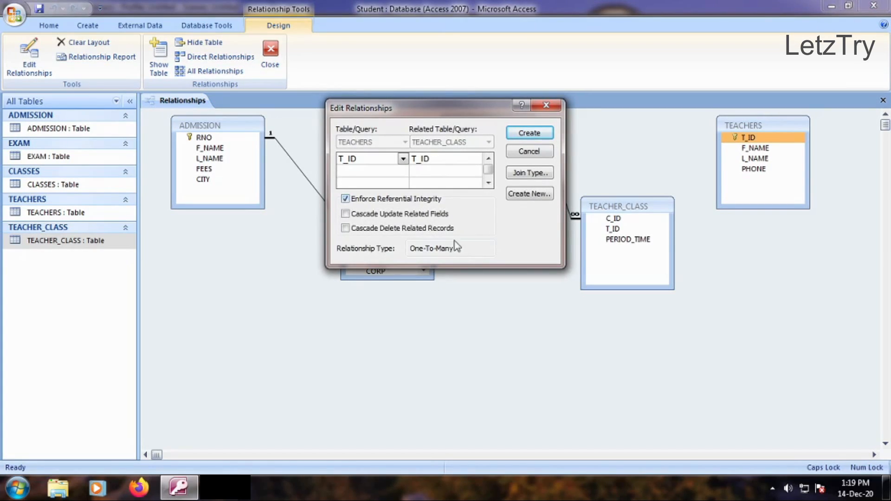
pyautogui.click(529, 133)
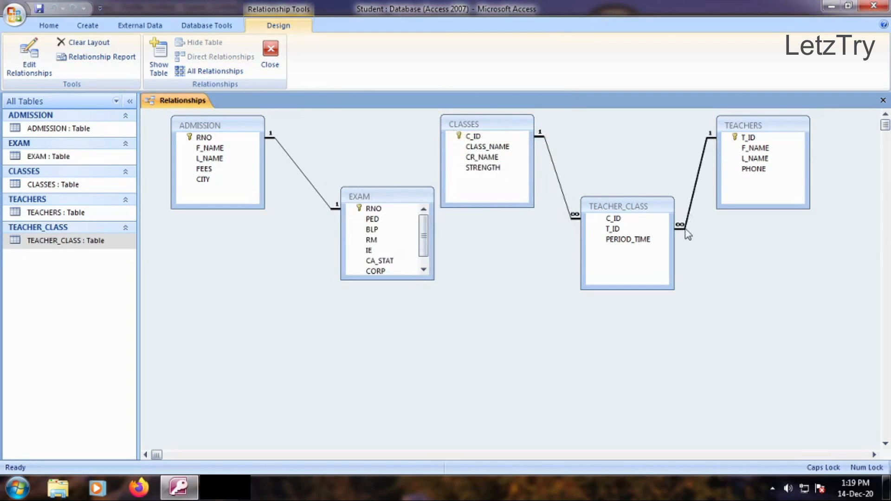
pyautogui.click(628, 240)
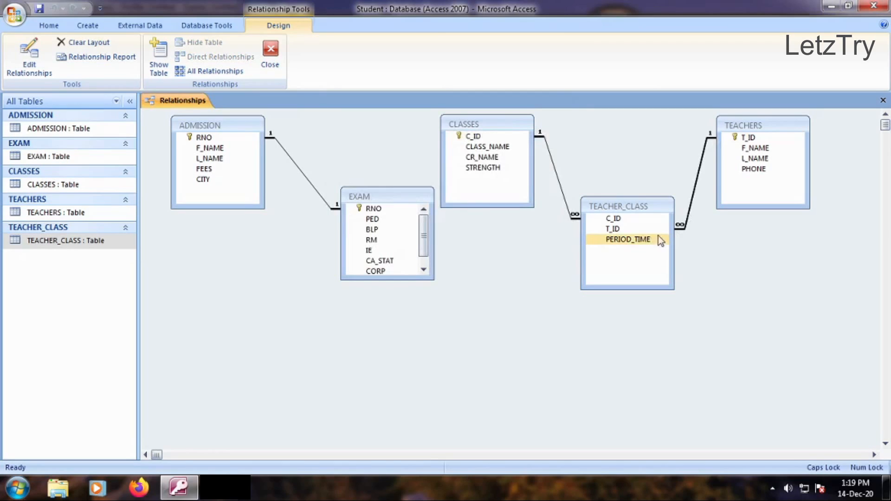
pyautogui.click(611, 228)
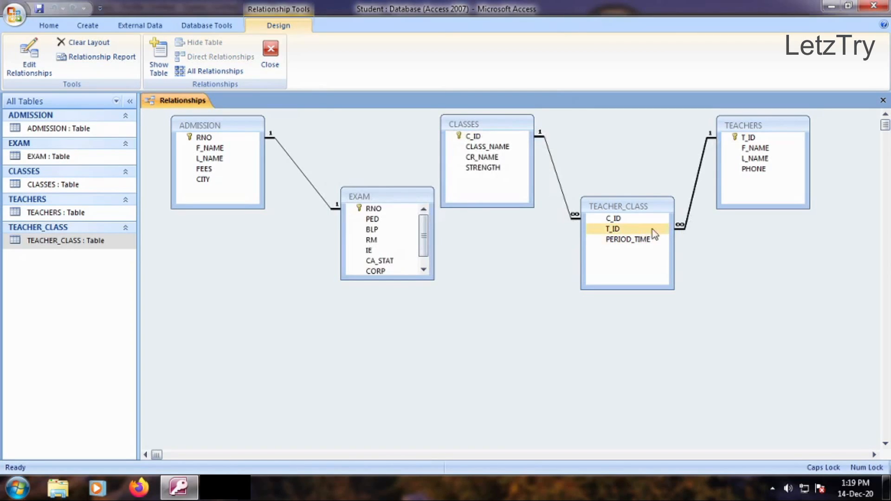